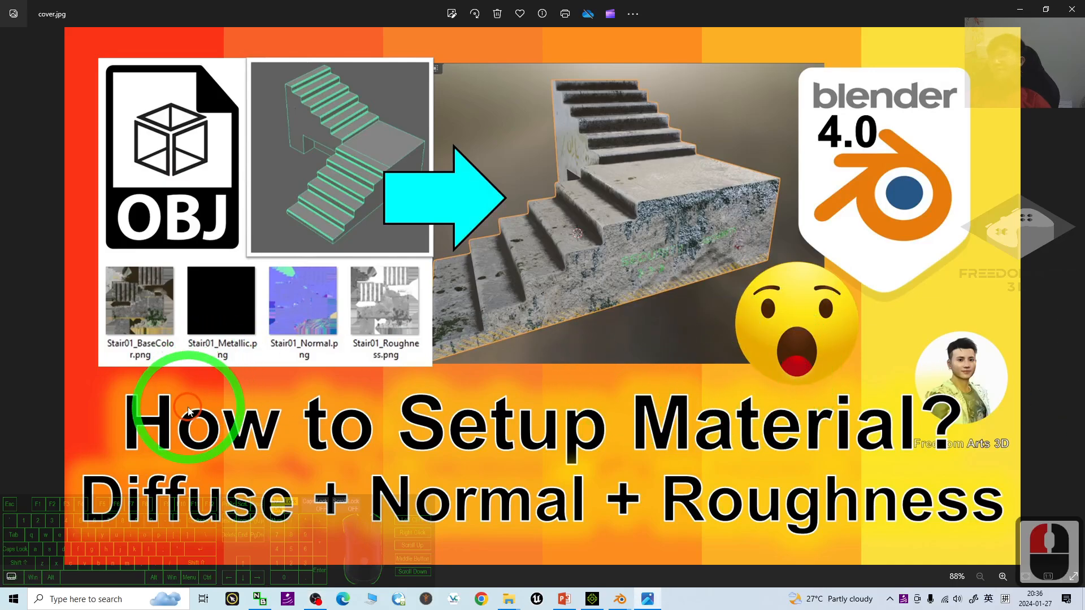
pyautogui.moveTo(466, 427)
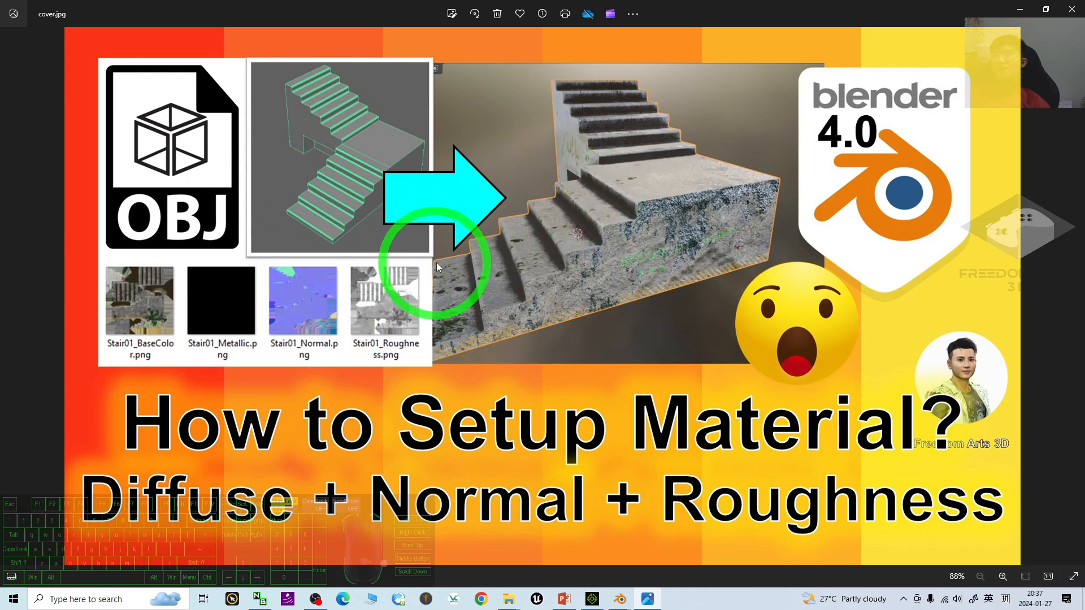
pyautogui.moveTo(620, 542)
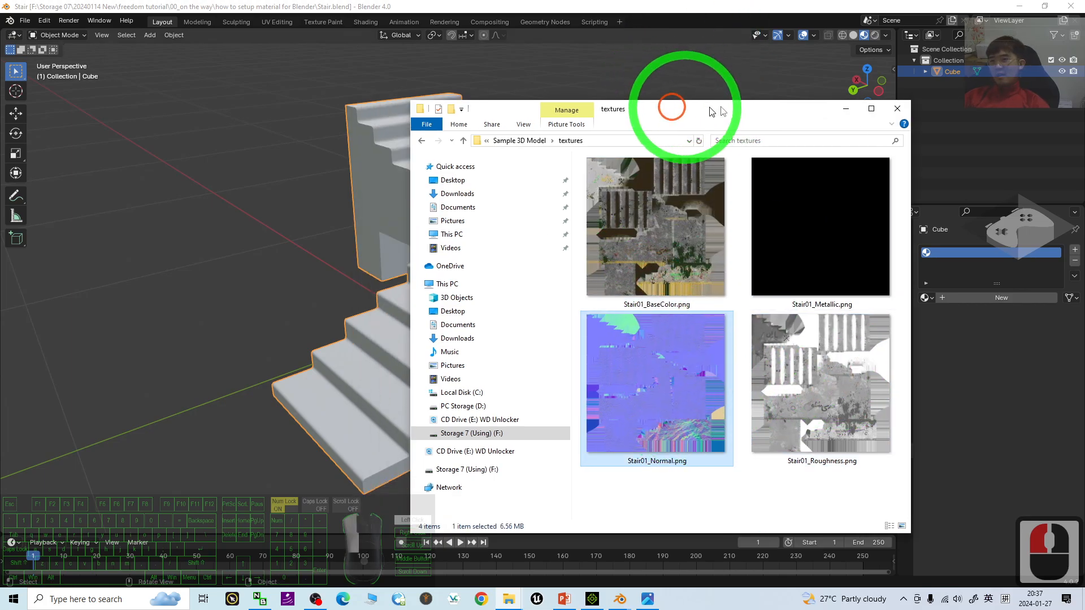
# - Inspect the finished textured stairs, then start a new default General scene
pyautogui.click(897, 108)
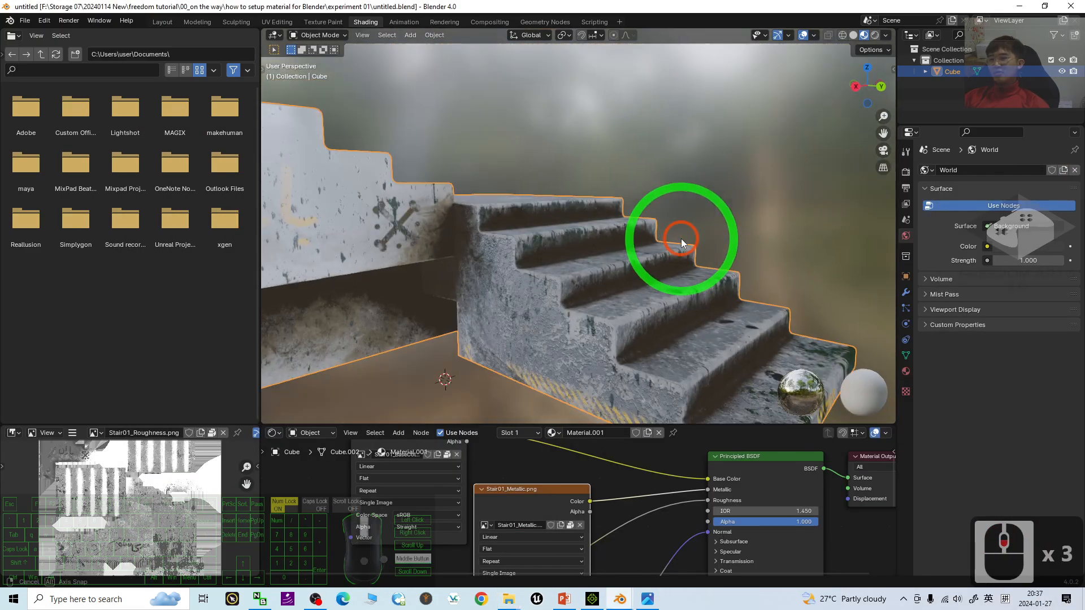
pyautogui.moveTo(681, 239); pyautogui.dragTo(726, 201)
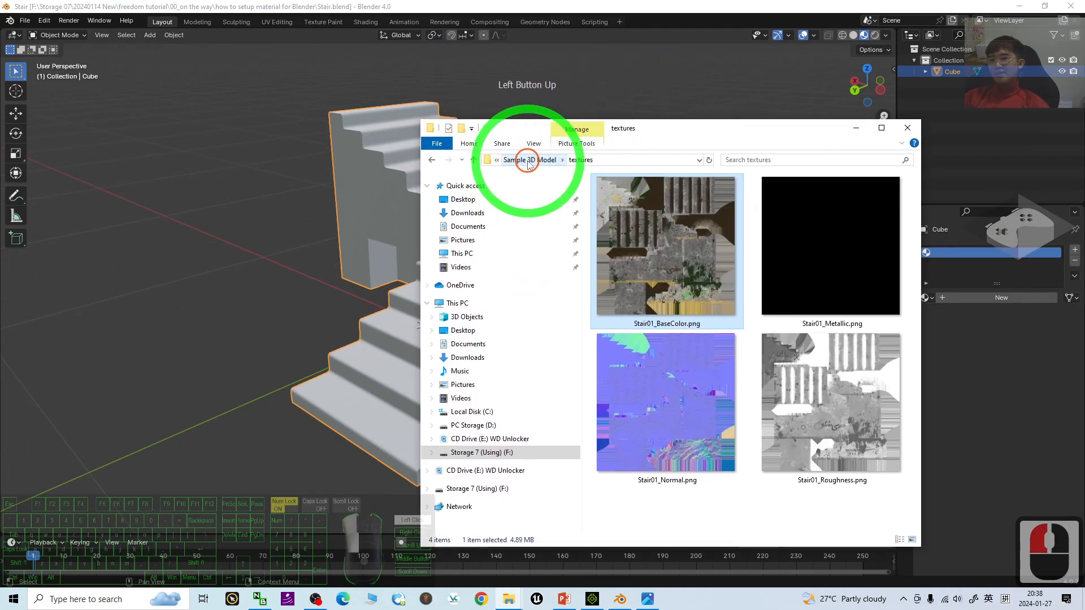
pyautogui.click(534, 161)
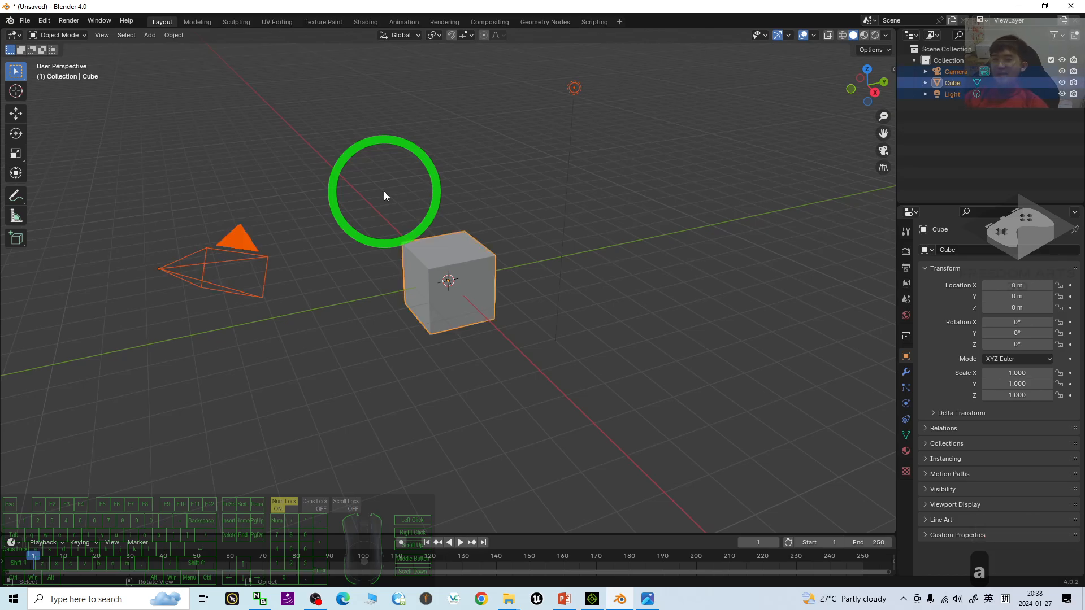
# - Delete the default camera, cube and light so the scene is empty
pyautogui.press('Delete')
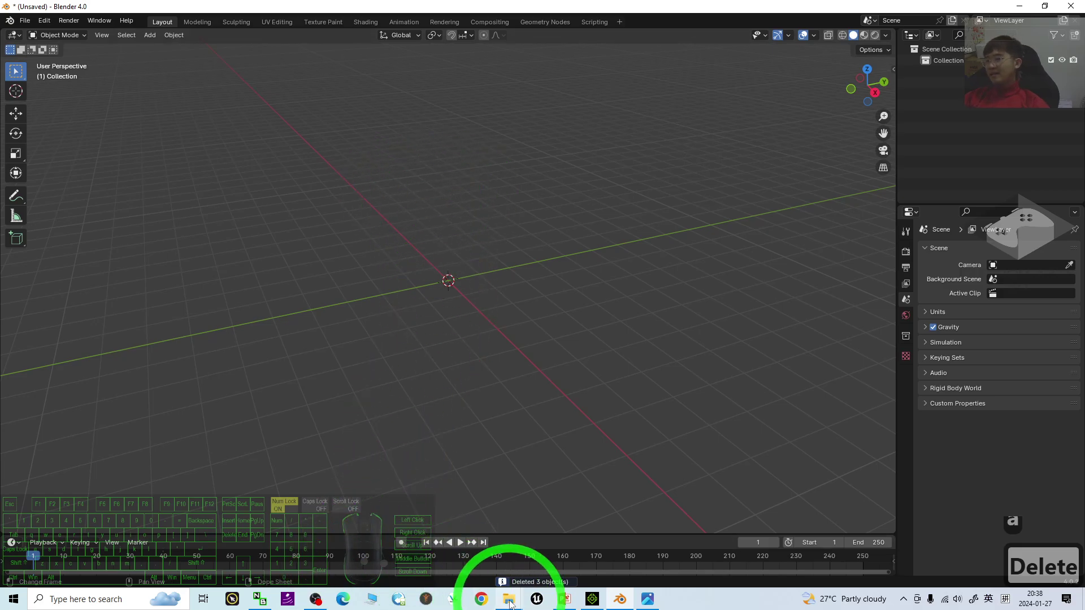
pyautogui.click(508, 599)
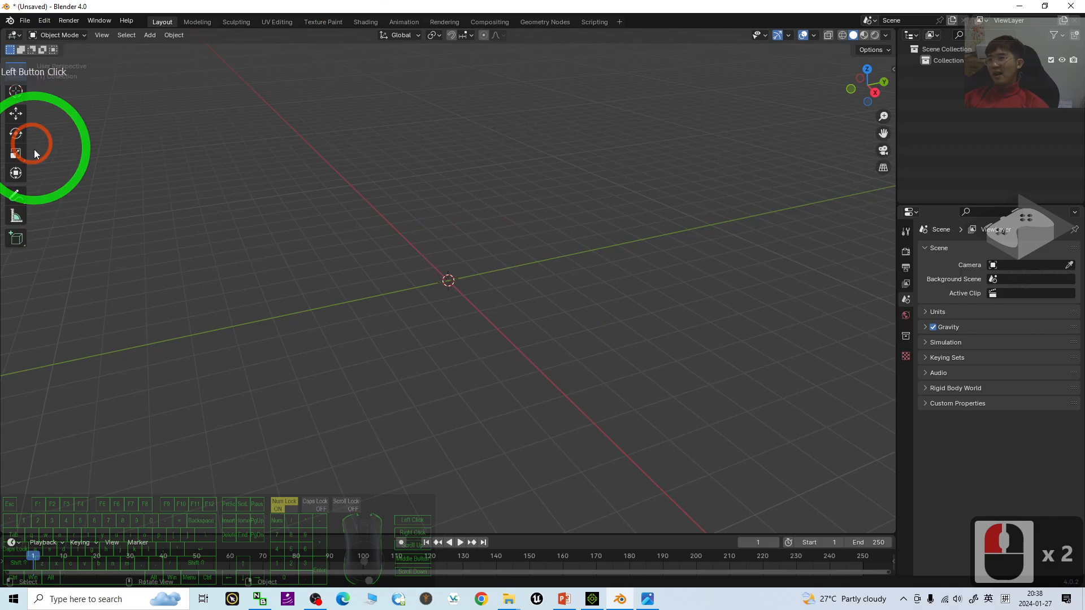
# - Point the Wavefront OBJ importer at Stair01.obj in the Sample 3D Model folder with scale 0.001
pyautogui.click(24, 22)
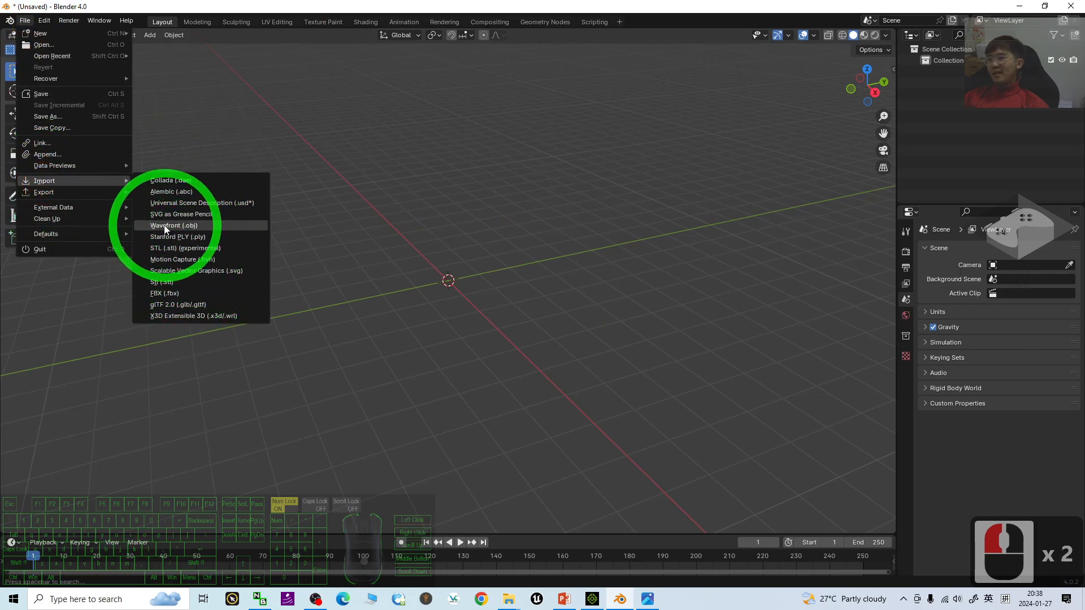
pyautogui.click(174, 225)
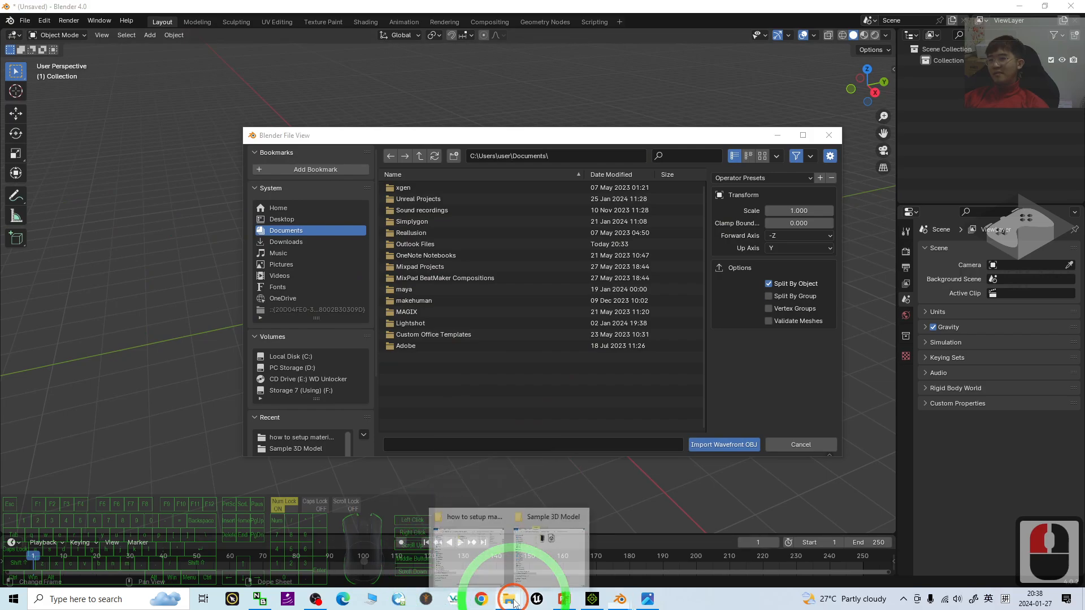
pyautogui.click(509, 600)
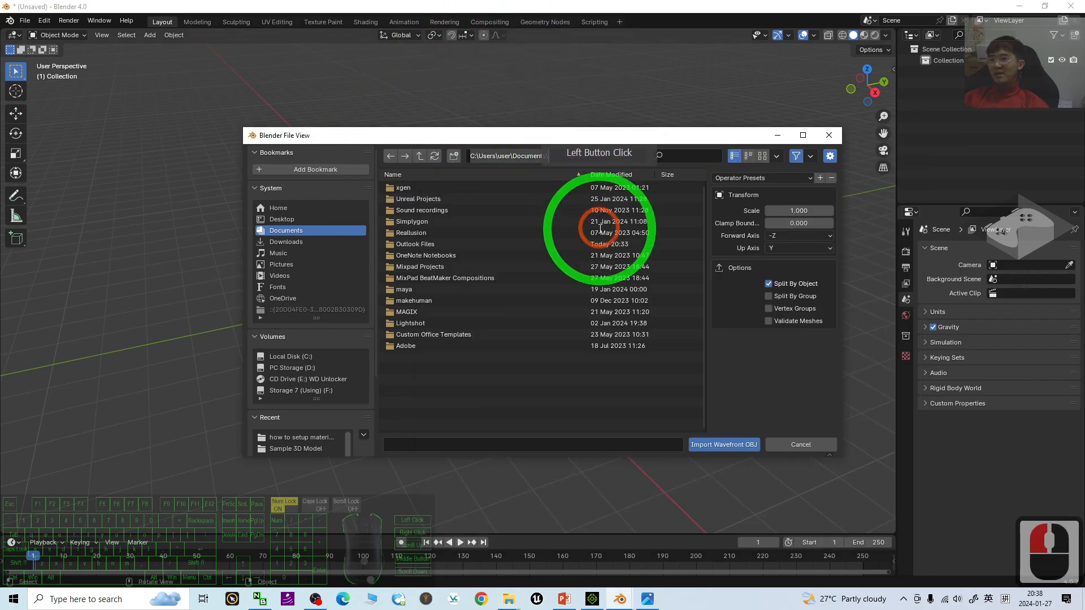
pyautogui.press('ctrl+v')
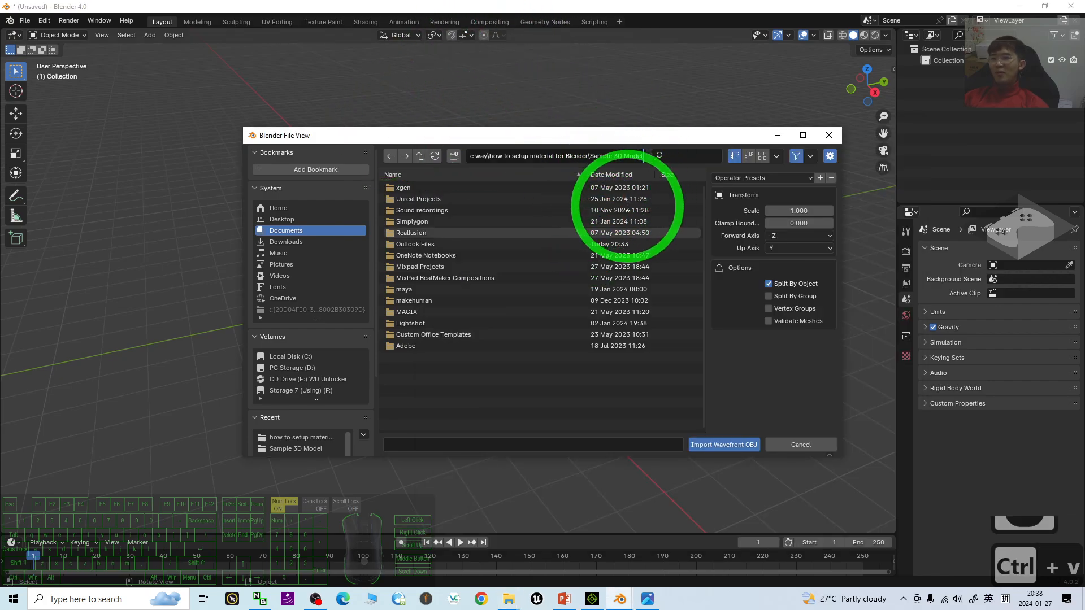
pyautogui.click(411, 199)
pyautogui.write('0.000')
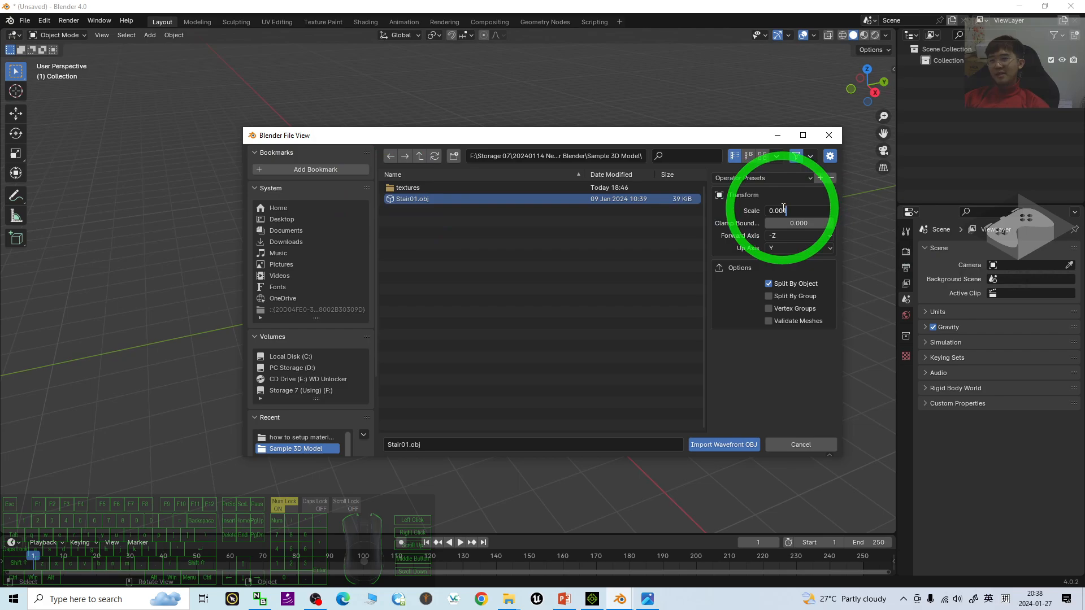
pyautogui.click(723, 445)
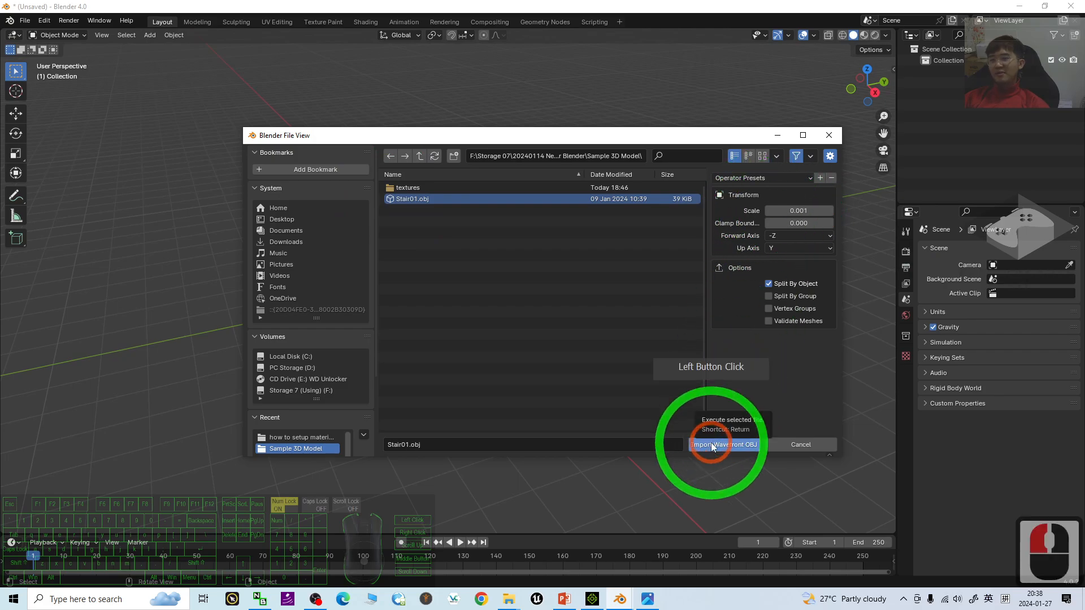
# - Import the stair model and show its empty Material Properties
pyautogui.click(725, 445)
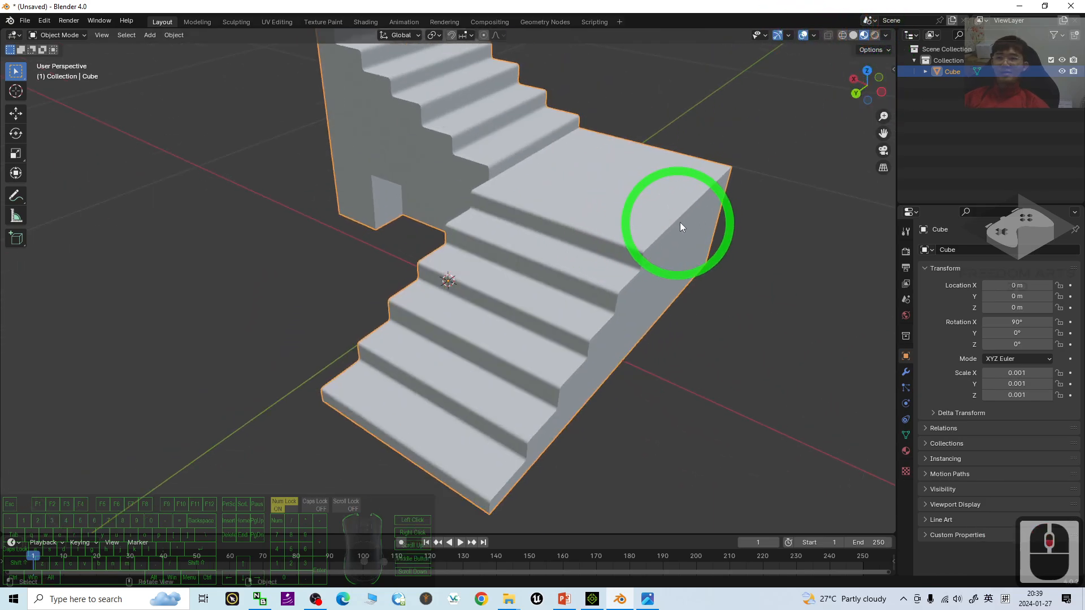
pyautogui.moveTo(681, 227); pyautogui.dragTo(599, 277)
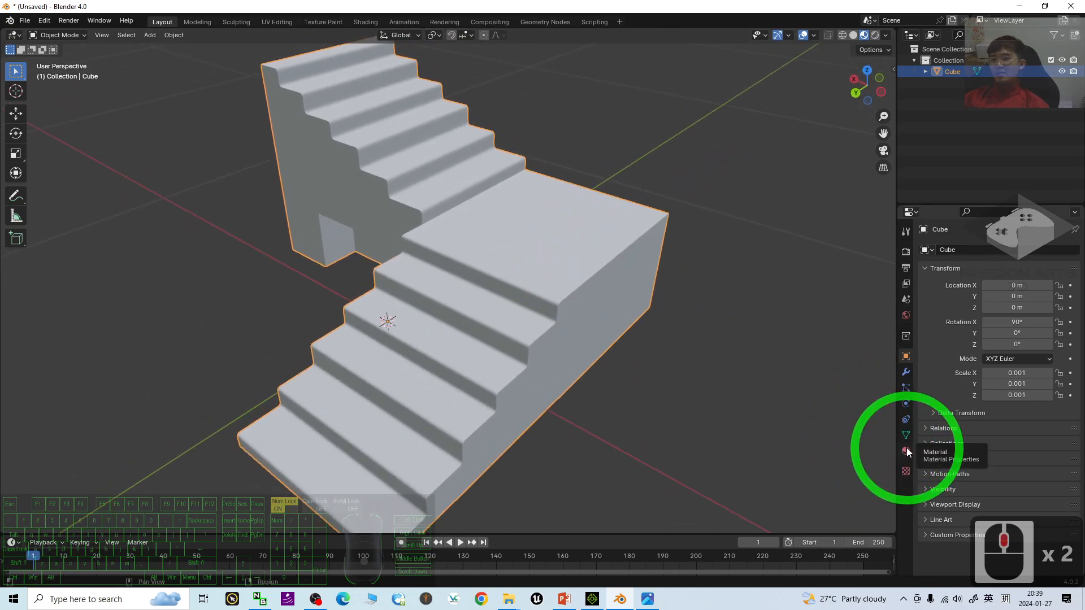
pyautogui.click(905, 451)
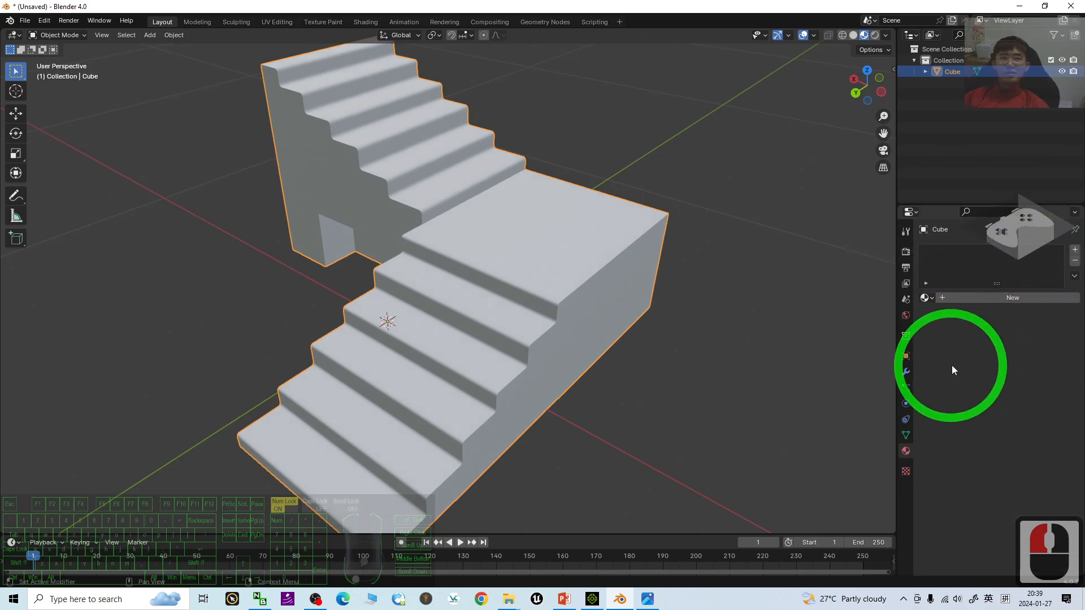
pyautogui.click(444, 474)
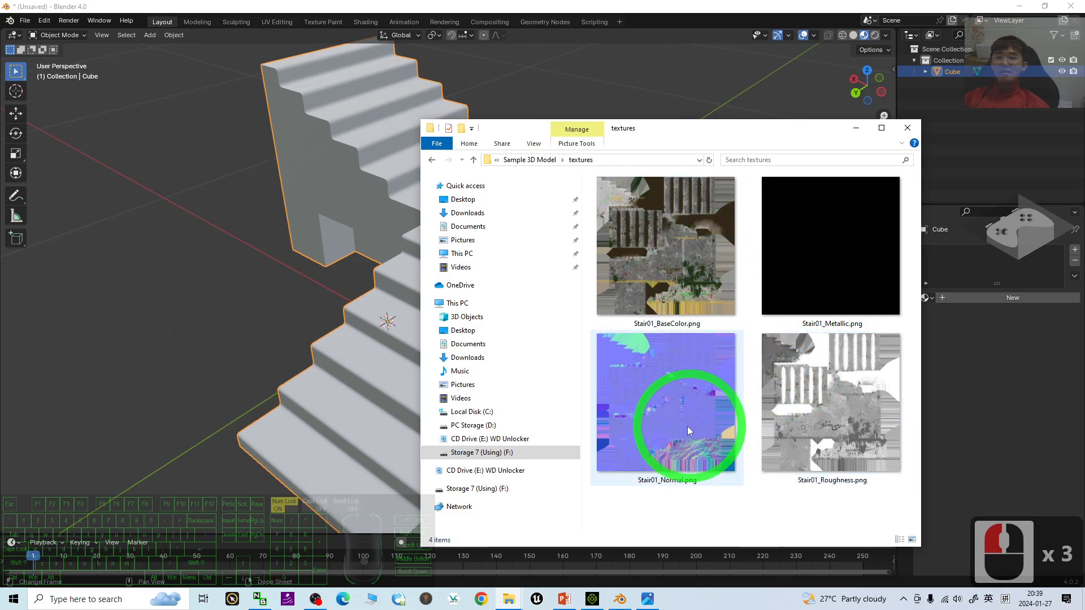
# - Glance at Stair01_Normal.png and the Shading workspace, then return to Layout
pyautogui.click(906, 128)
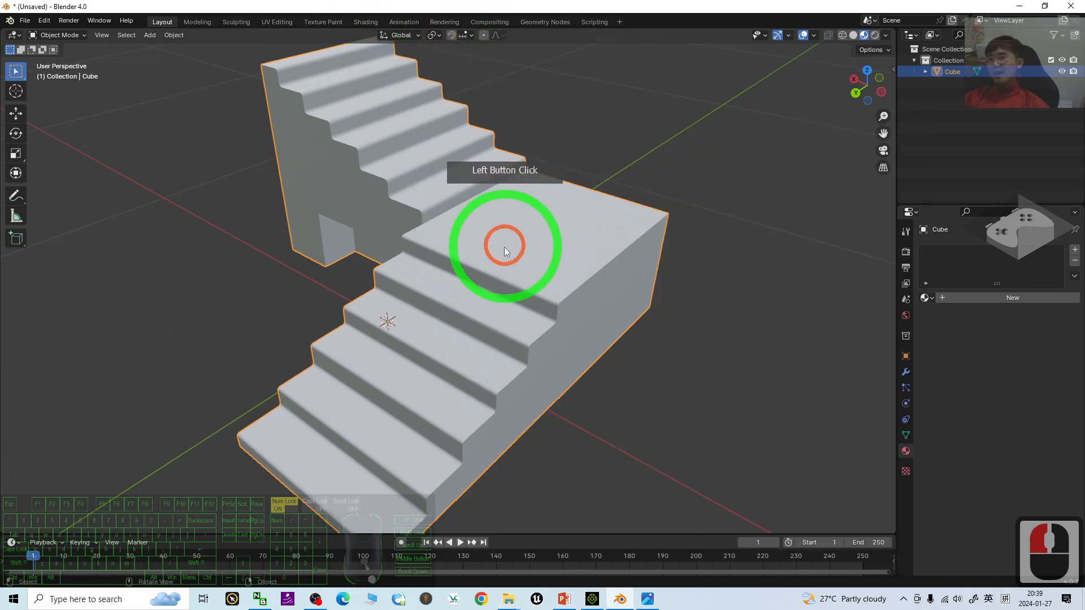
pyautogui.click(365, 21)
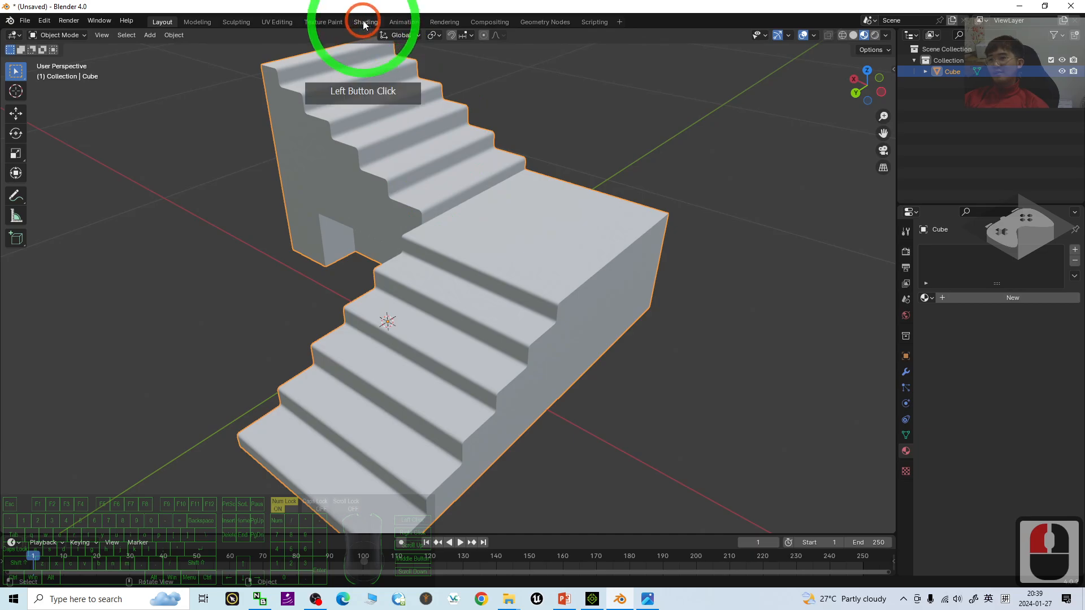
pyautogui.click(365, 21)
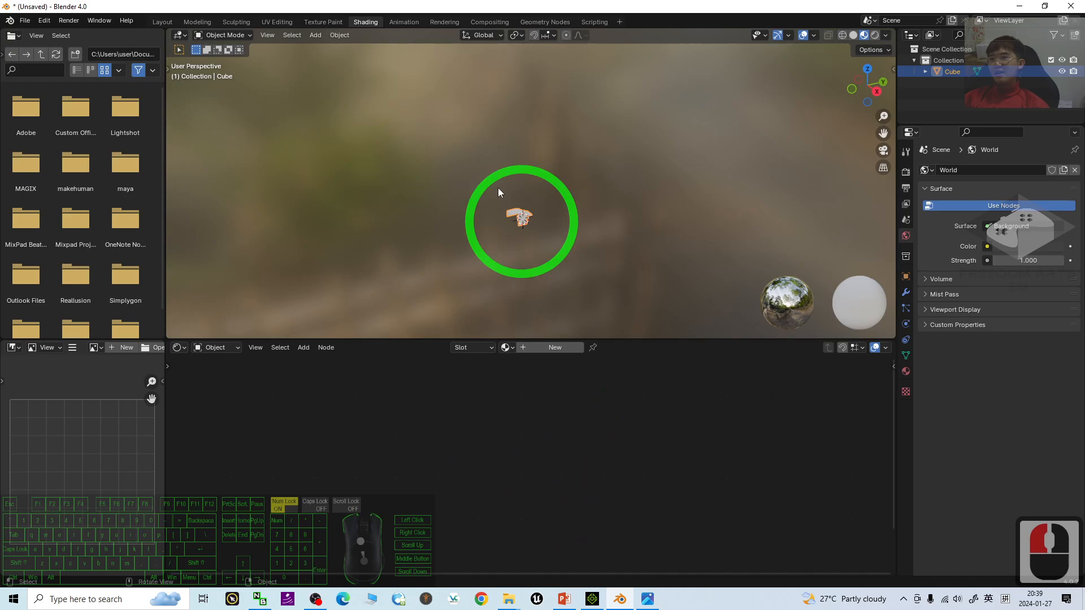
pyautogui.click(162, 20)
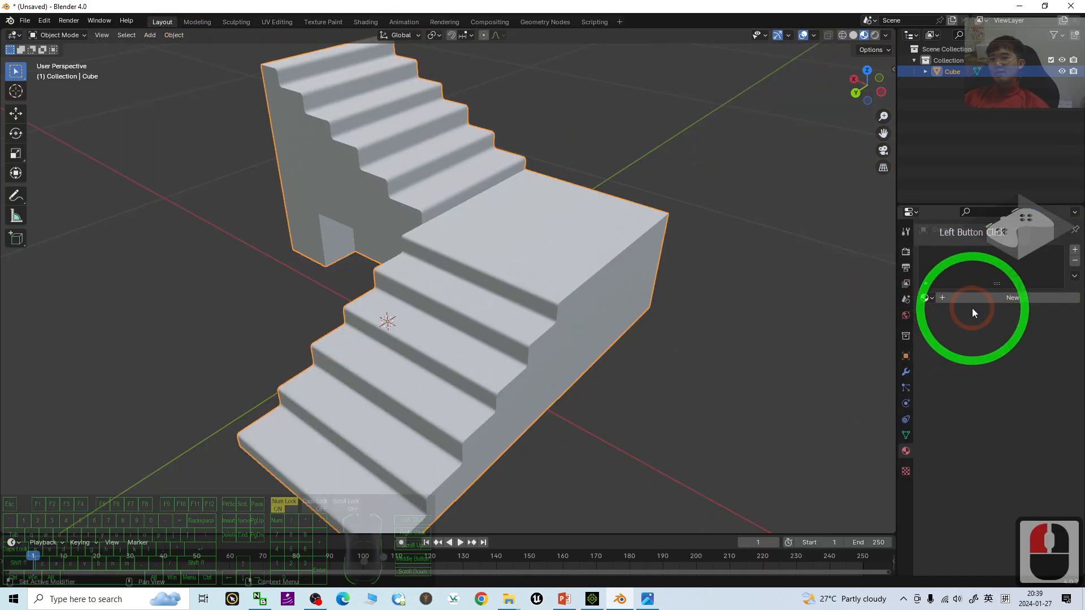
# - Create a new stair material using Stair01_BaseColor.png from the textures folder as Base Color
pyautogui.click(942, 298)
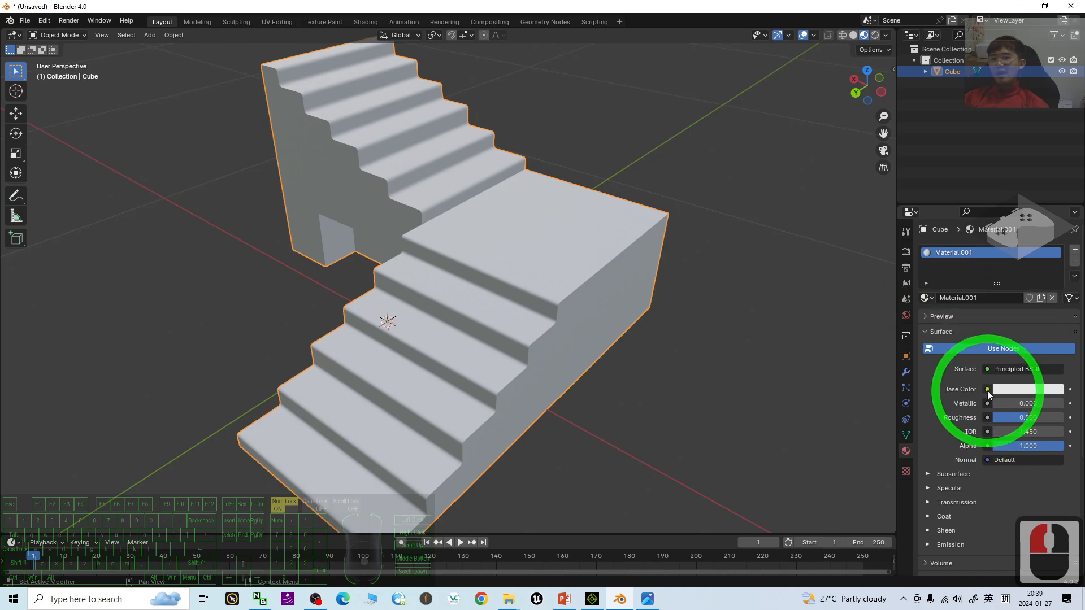
pyautogui.click(988, 389)
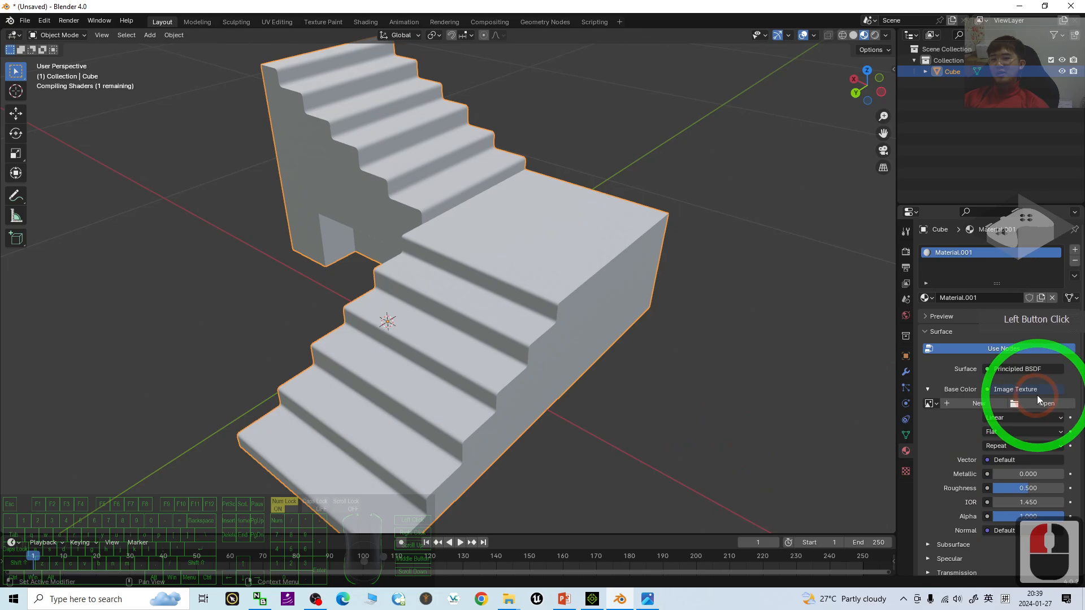
pyautogui.click(1045, 403)
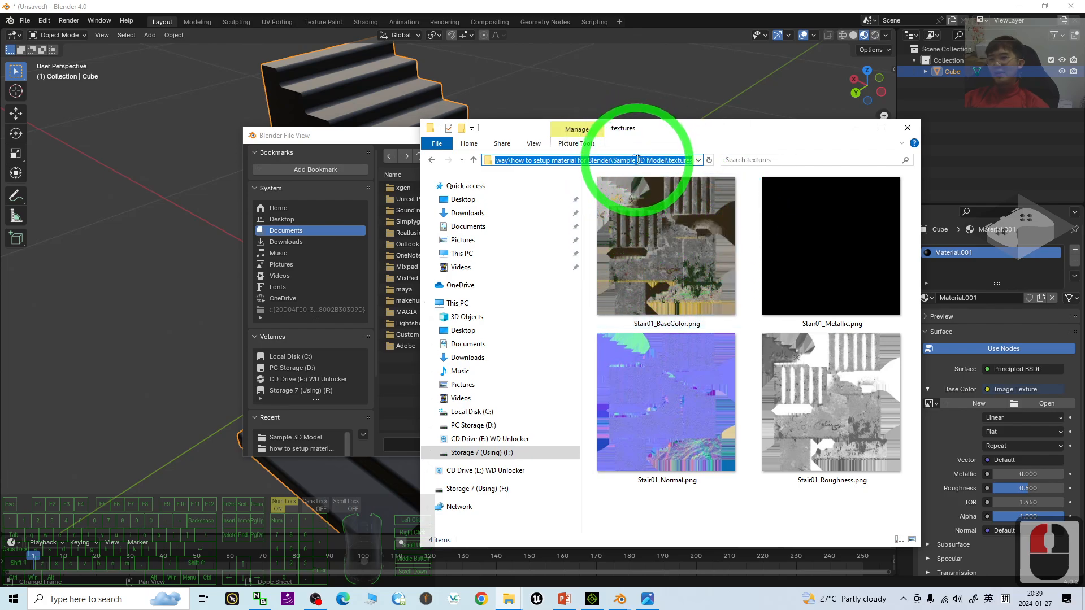
pyautogui.click(432, 160)
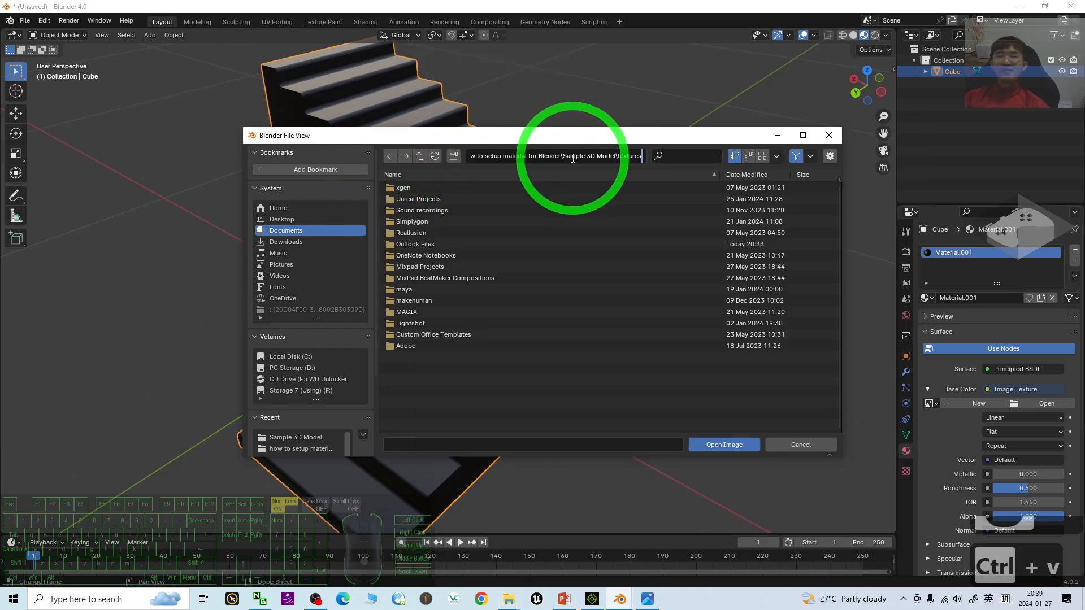
pyautogui.press('Enter')
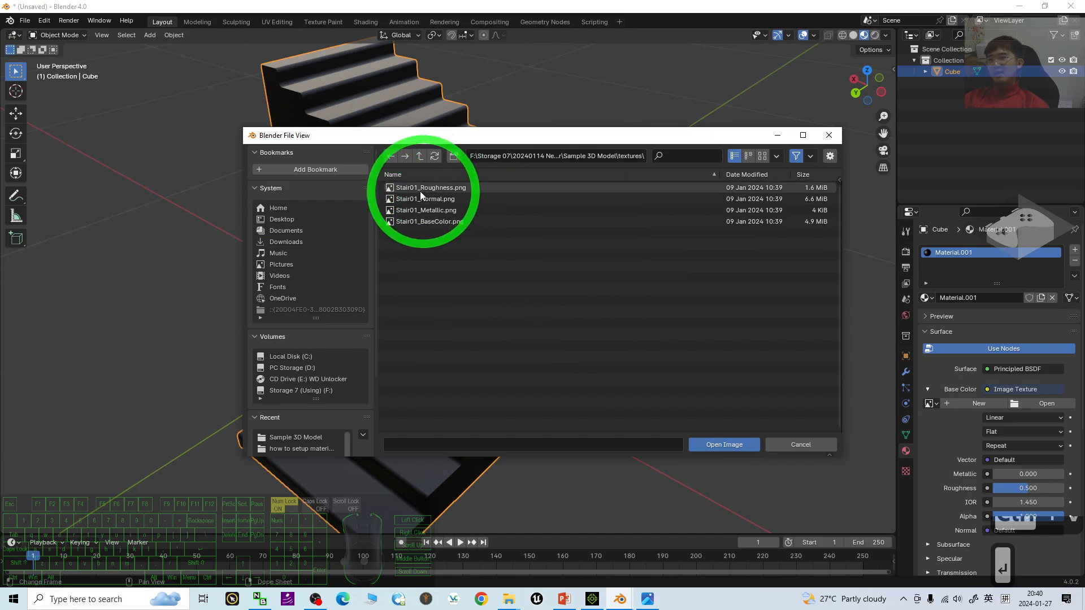
pyautogui.click(429, 222)
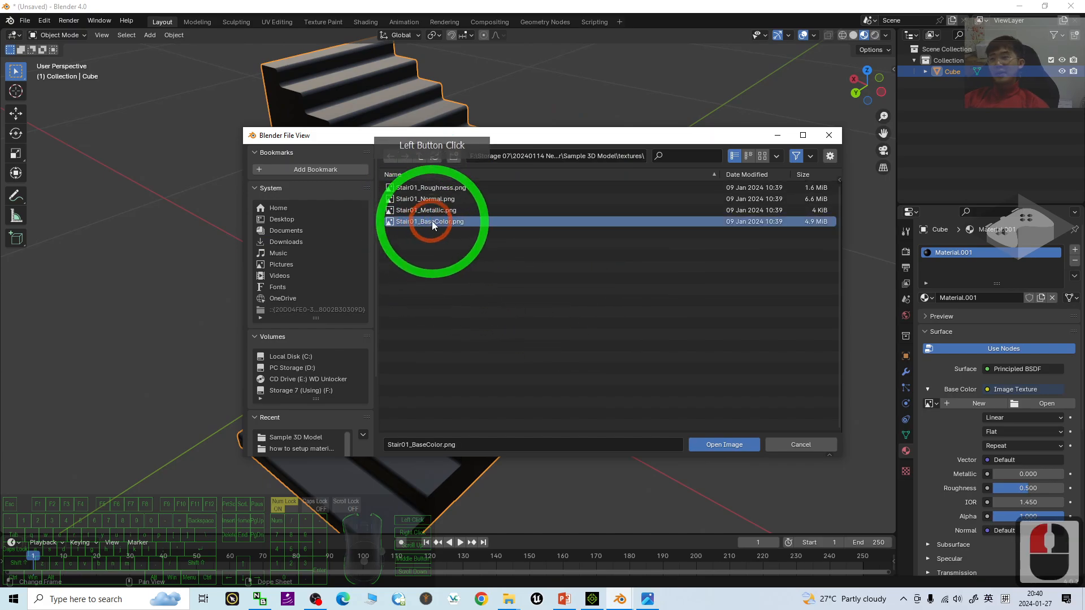
pyautogui.click(723, 446)
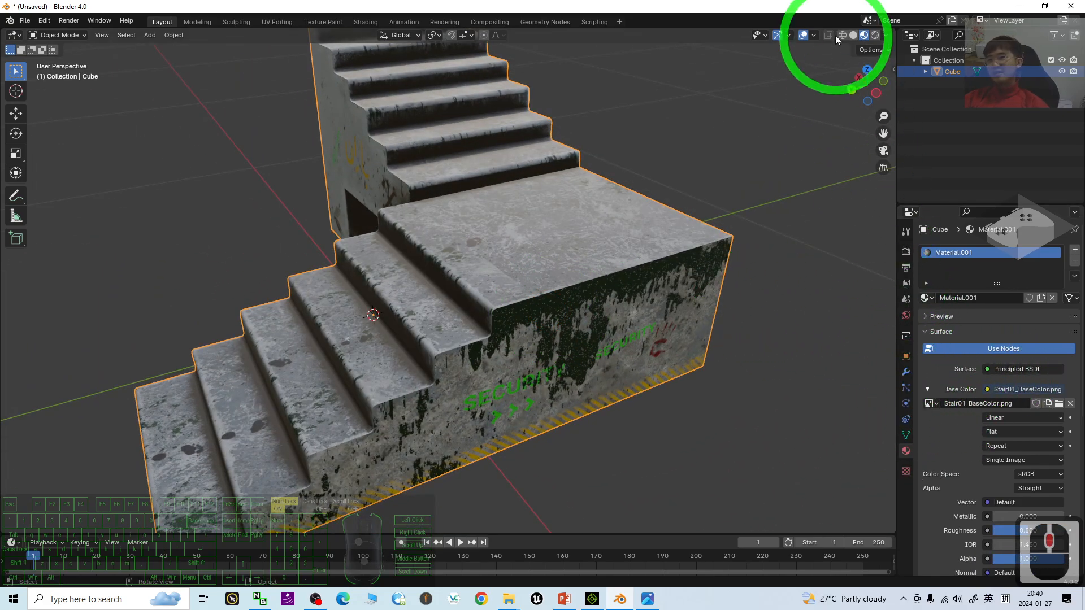
pyautogui.click(852, 35)
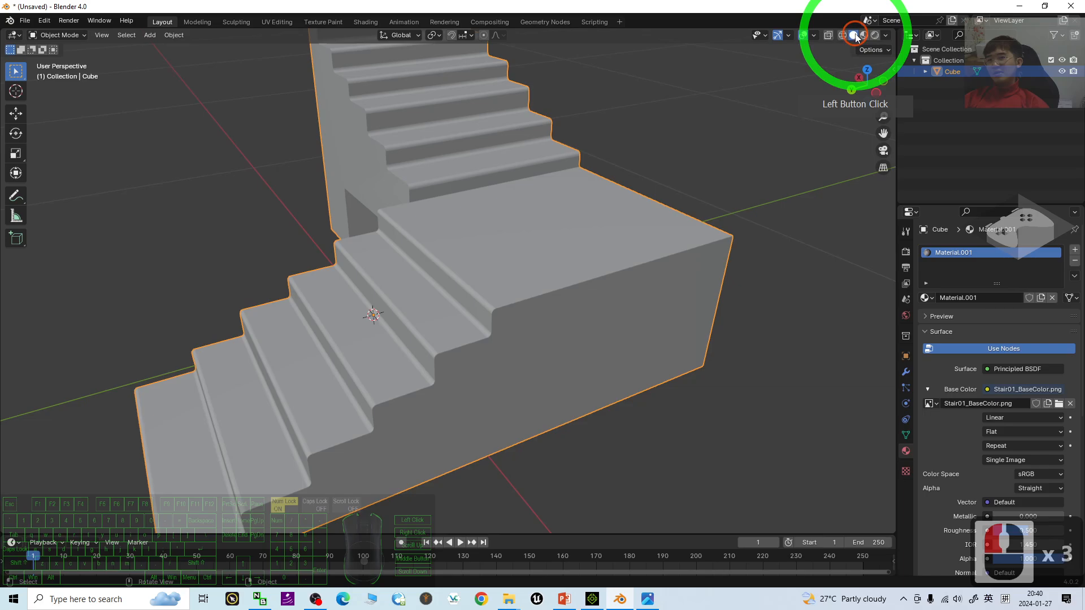
pyautogui.click(863, 35)
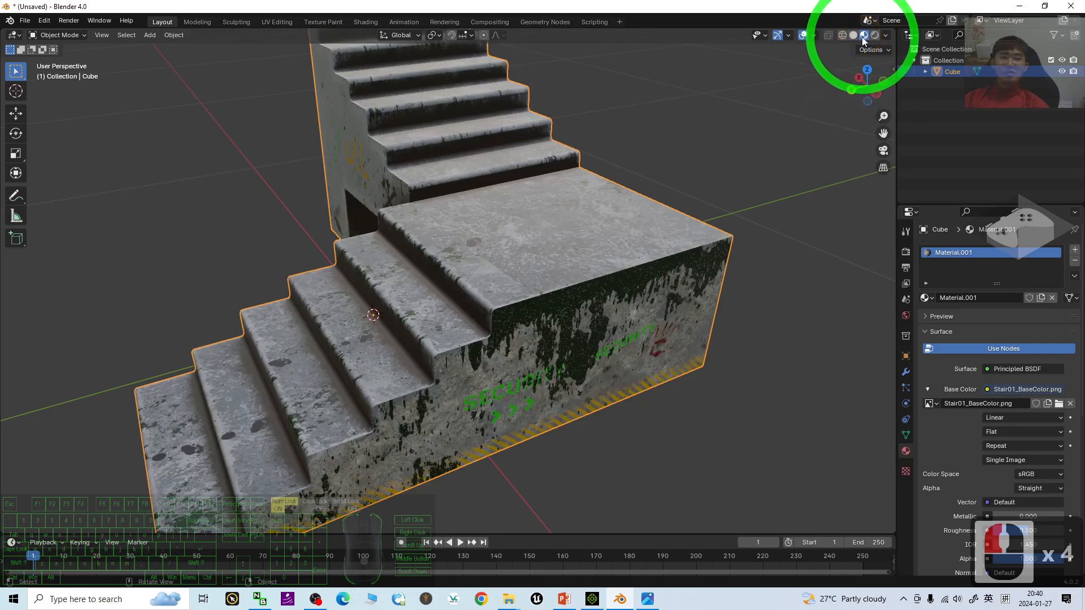
pyautogui.click(865, 35)
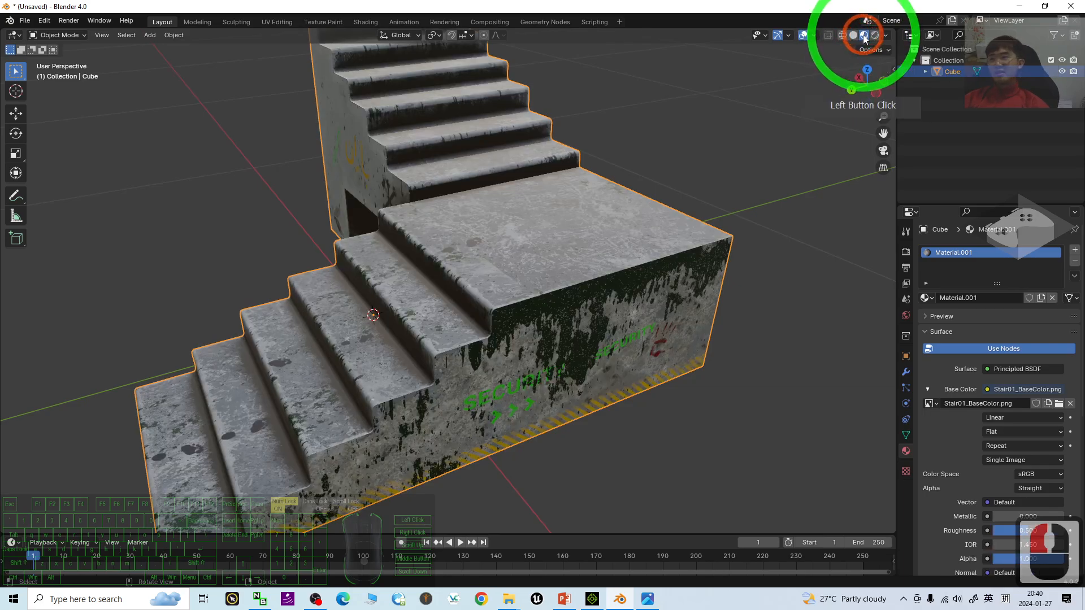
pyautogui.click(862, 35)
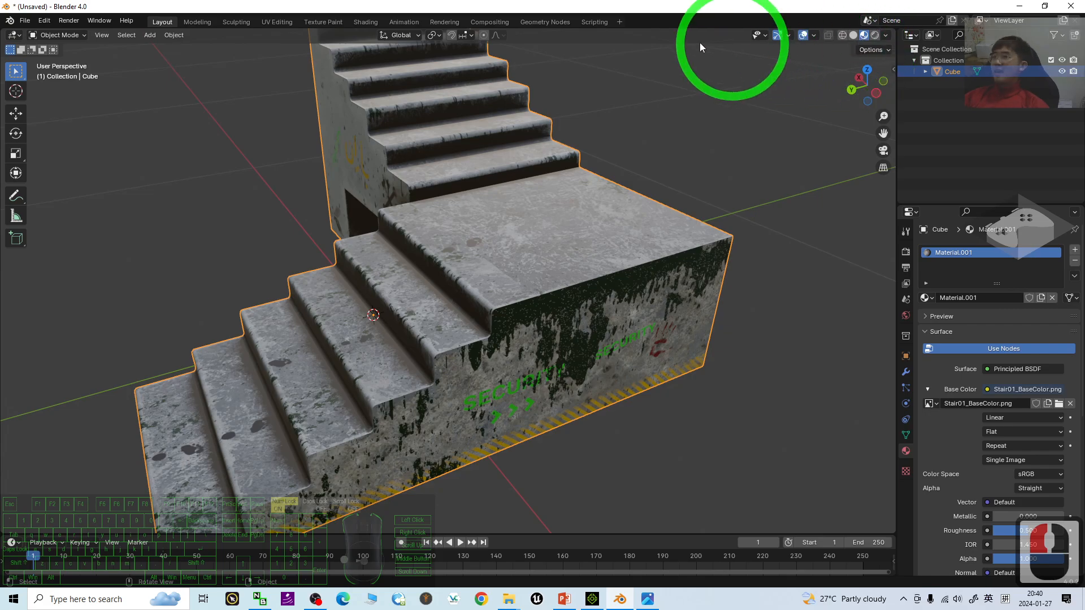
pyautogui.click(366, 22)
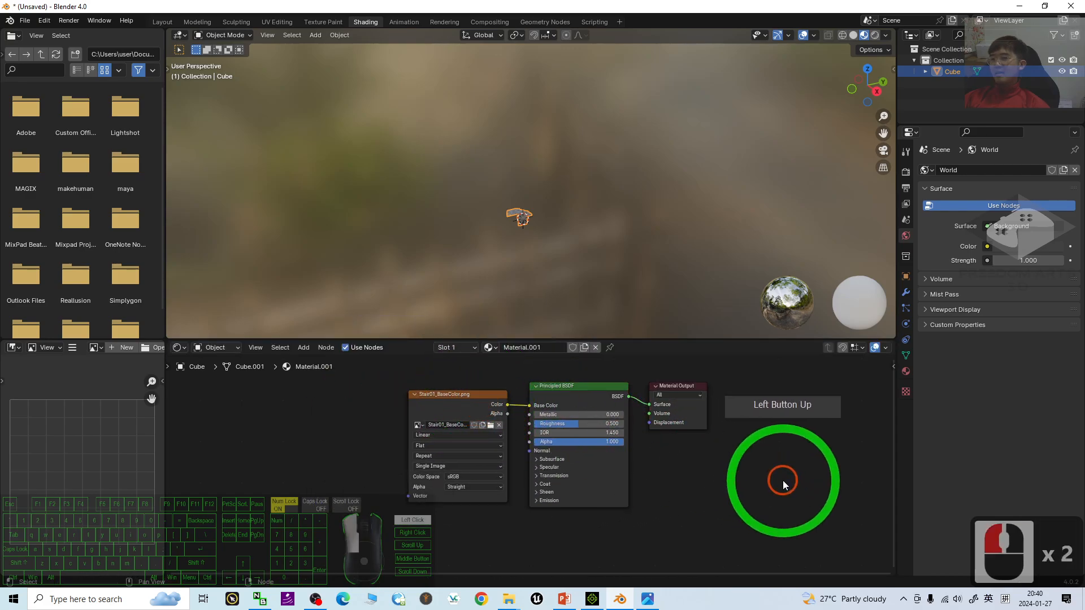
# - Reposition the BaseColor Image Texture node to the left in the shader graph
pyautogui.moveTo(456, 394); pyautogui.dragTo(323, 394)
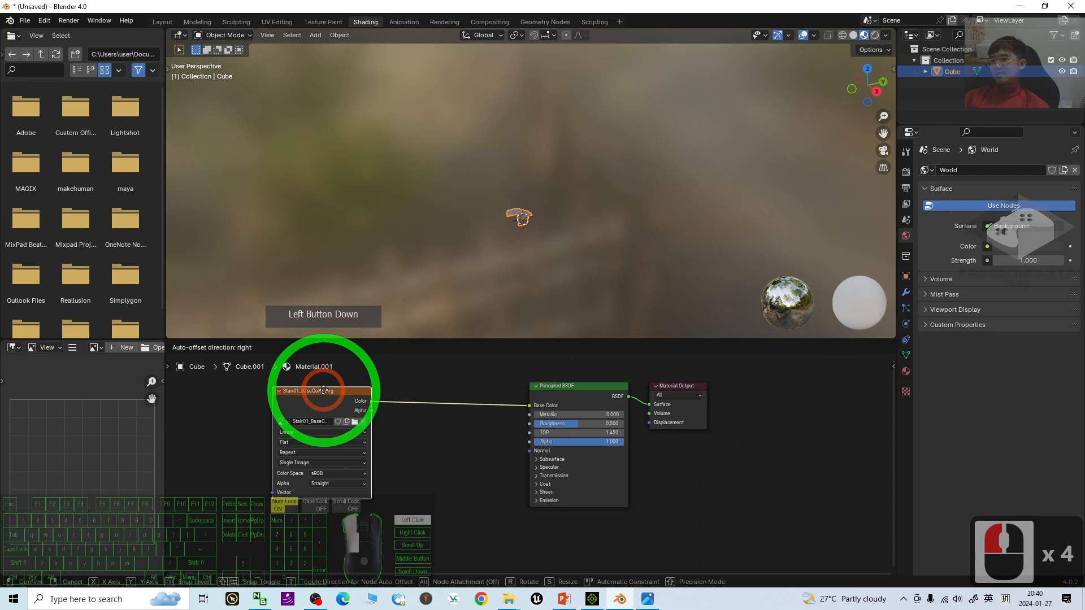
pyautogui.moveTo(322, 391); pyautogui.dragTo(647, 399)
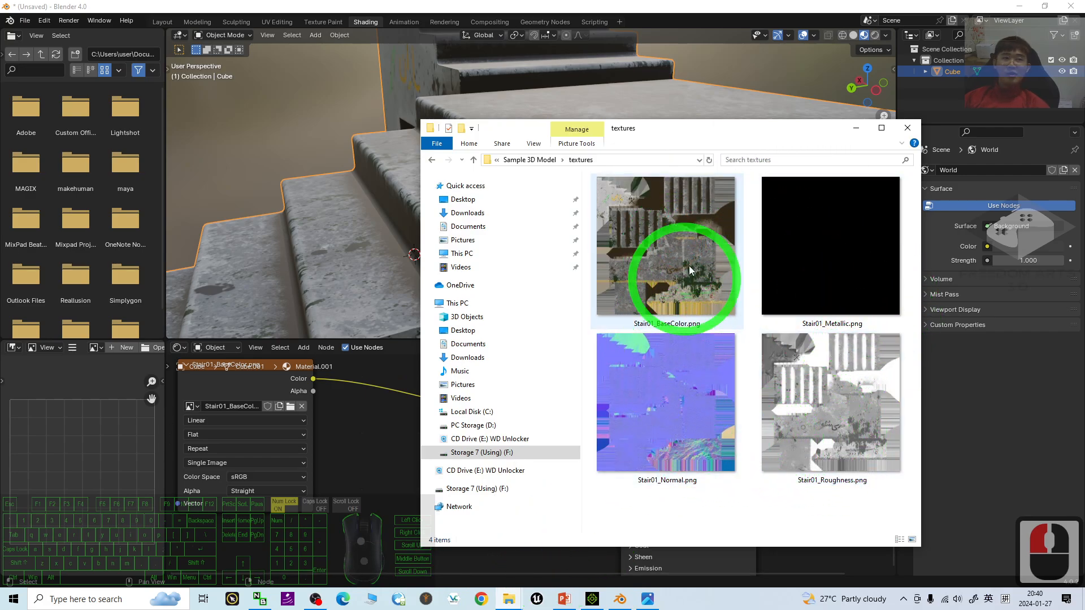
# - Return focus to the Shader Editor ready to add another node
pyautogui.click(700, 292)
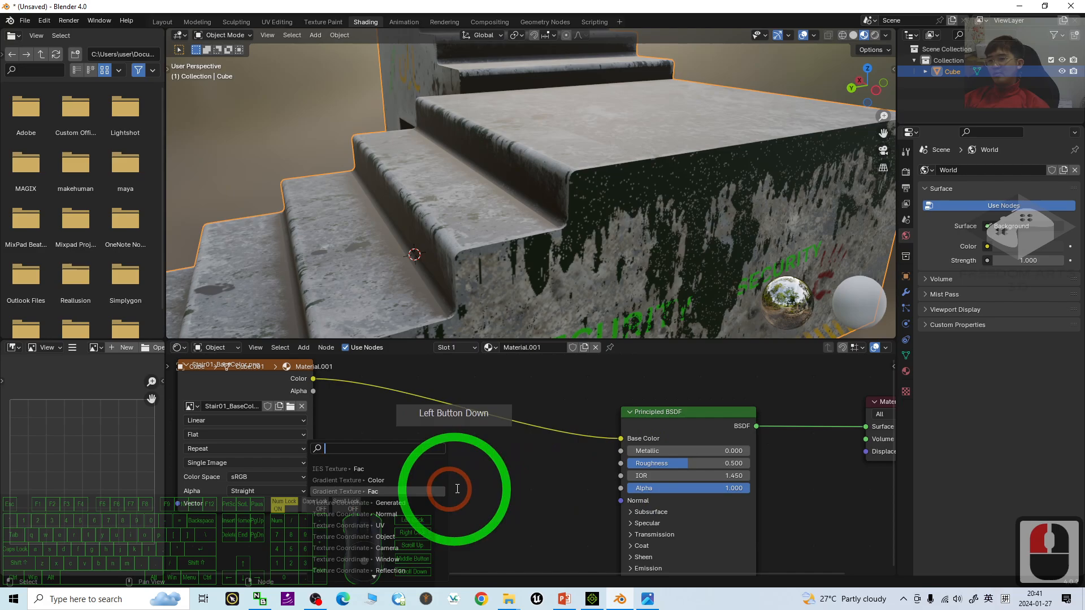
# - Add an Image Texture node loaded with Stair01_Roughness.png and link it to Roughness
pyautogui.click(374, 450)
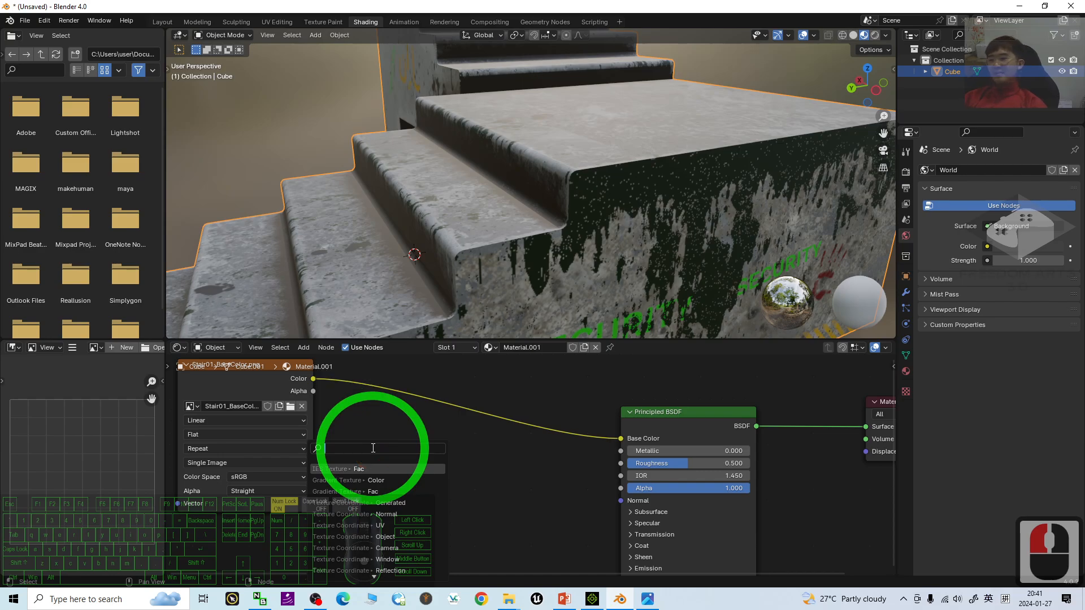
pyautogui.write('imag')
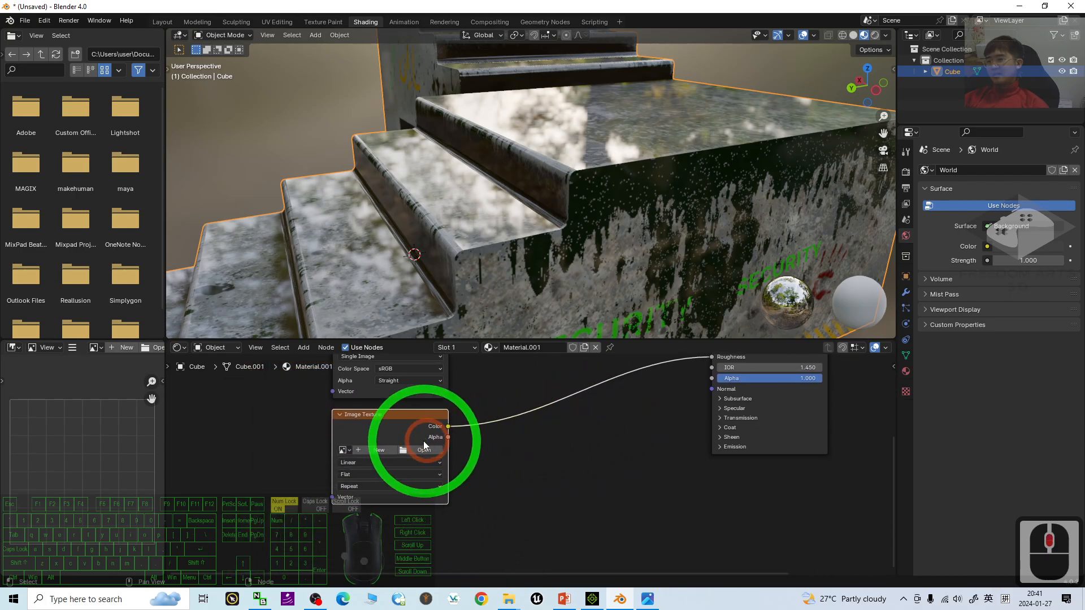
pyautogui.click(424, 450)
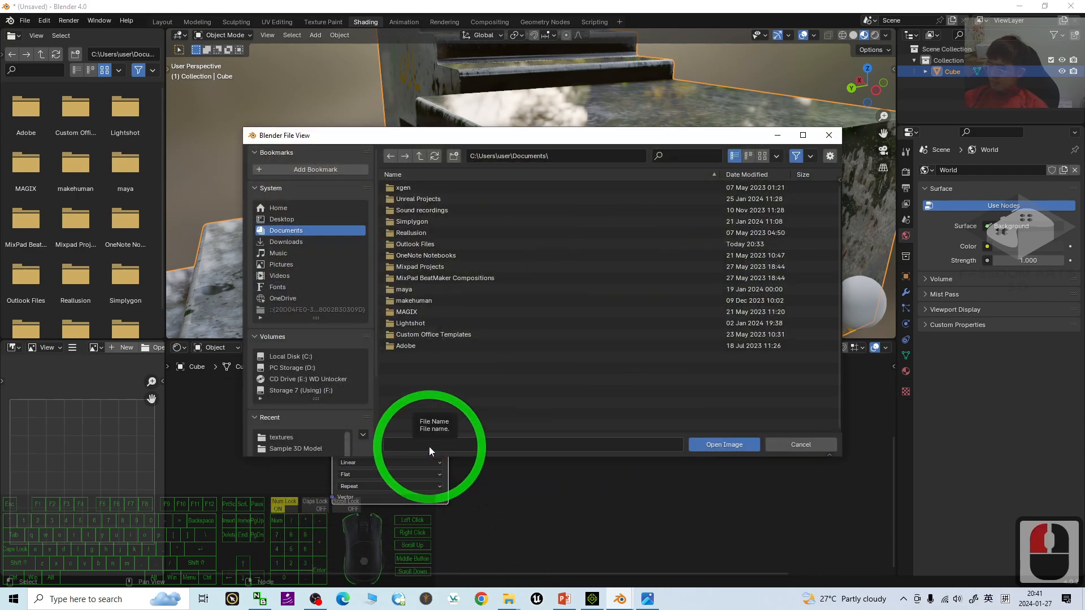
pyautogui.click(800, 445)
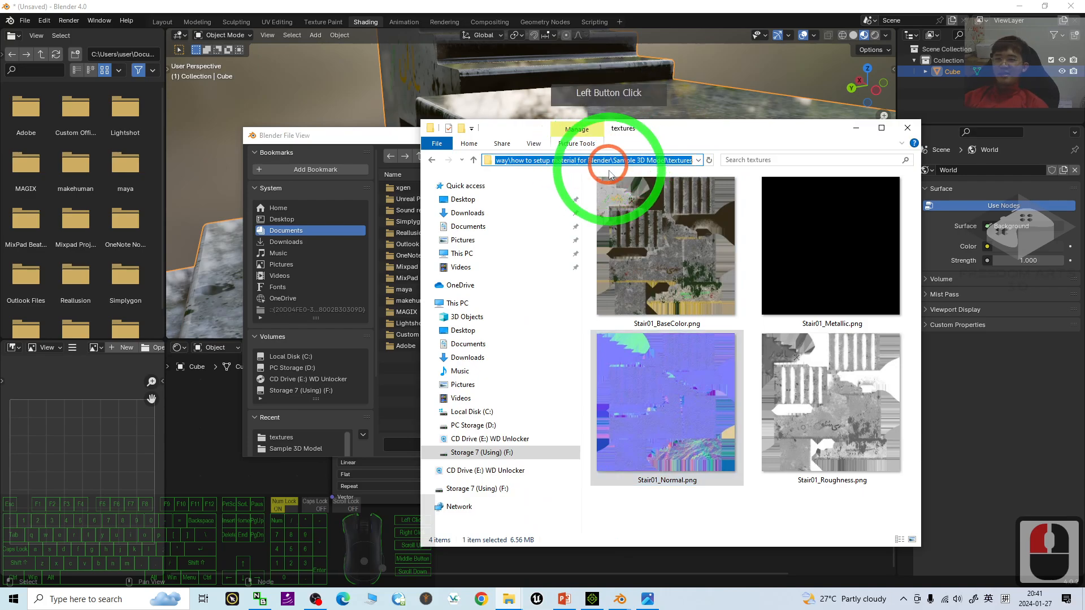
pyautogui.moveTo(795, 312)
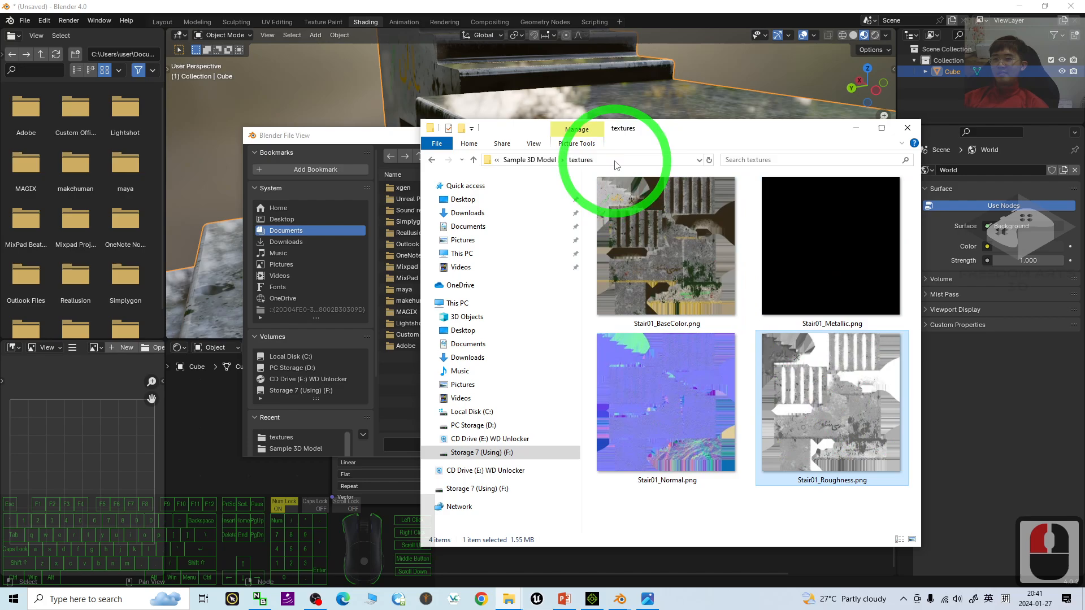
pyautogui.click(616, 161)
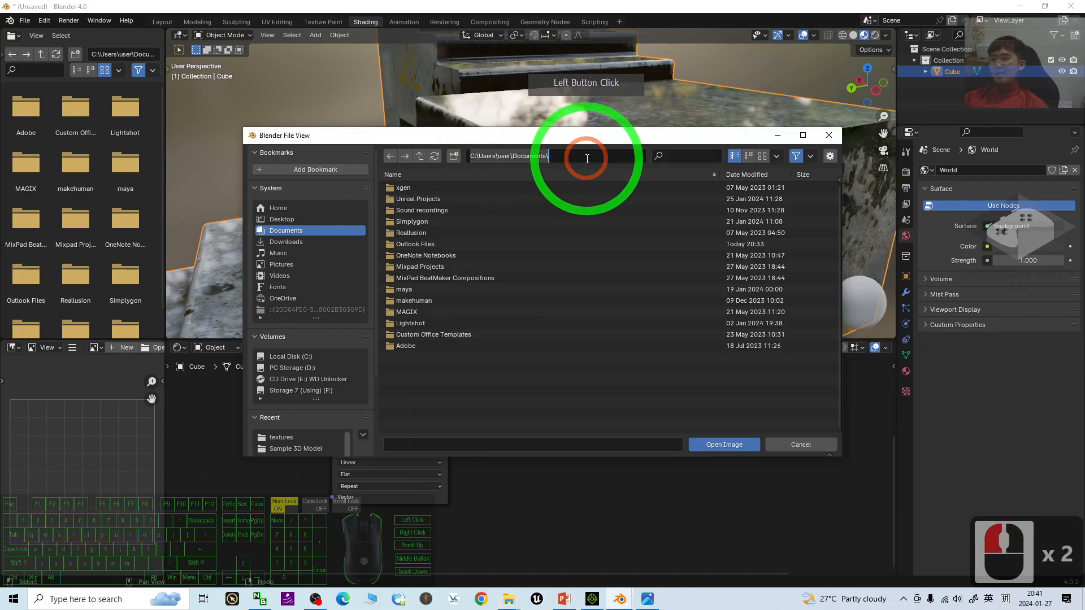
pyautogui.doubleClick(281, 437)
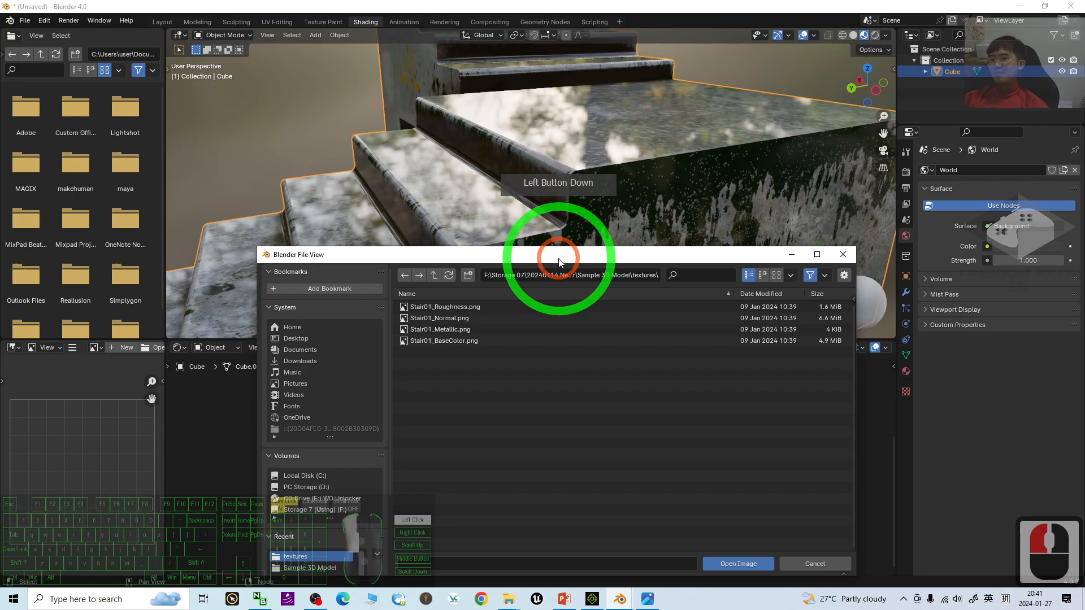
pyautogui.click(738, 563)
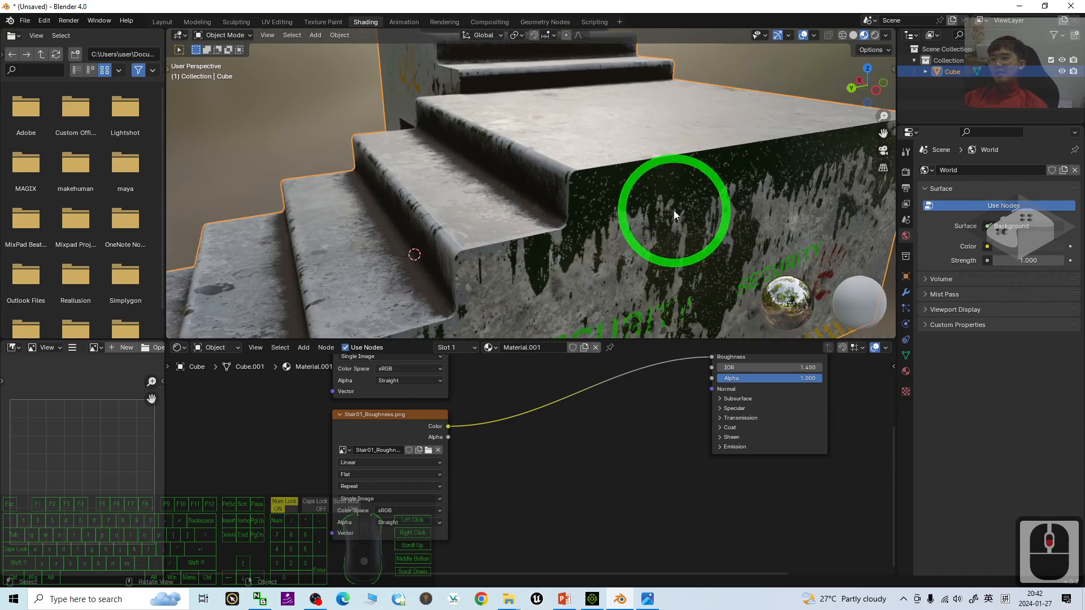
pyautogui.rightClick(514, 495)
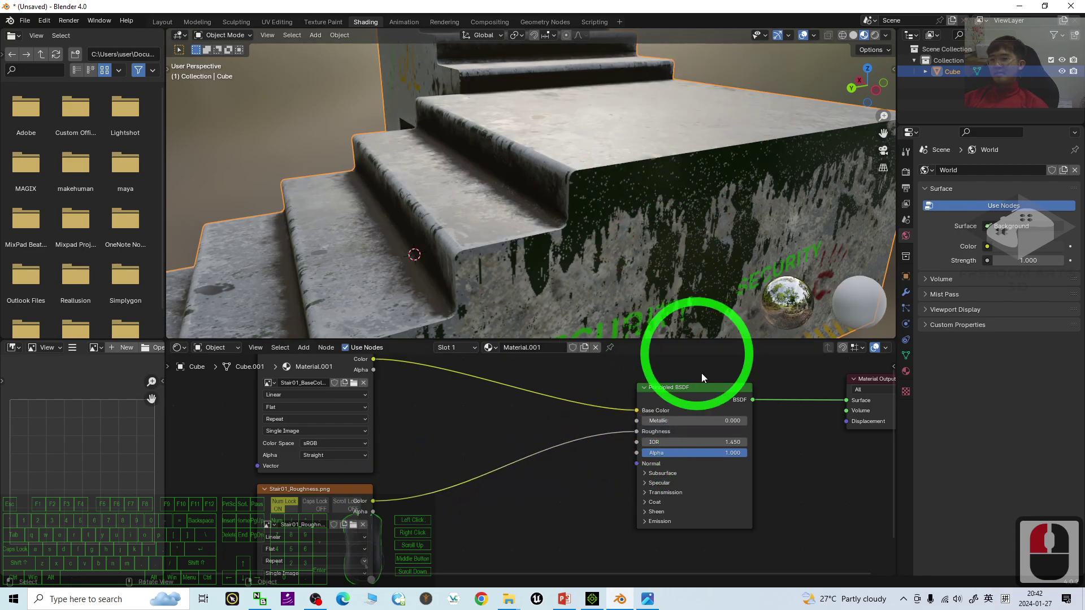
pyautogui.moveTo(600, 472)
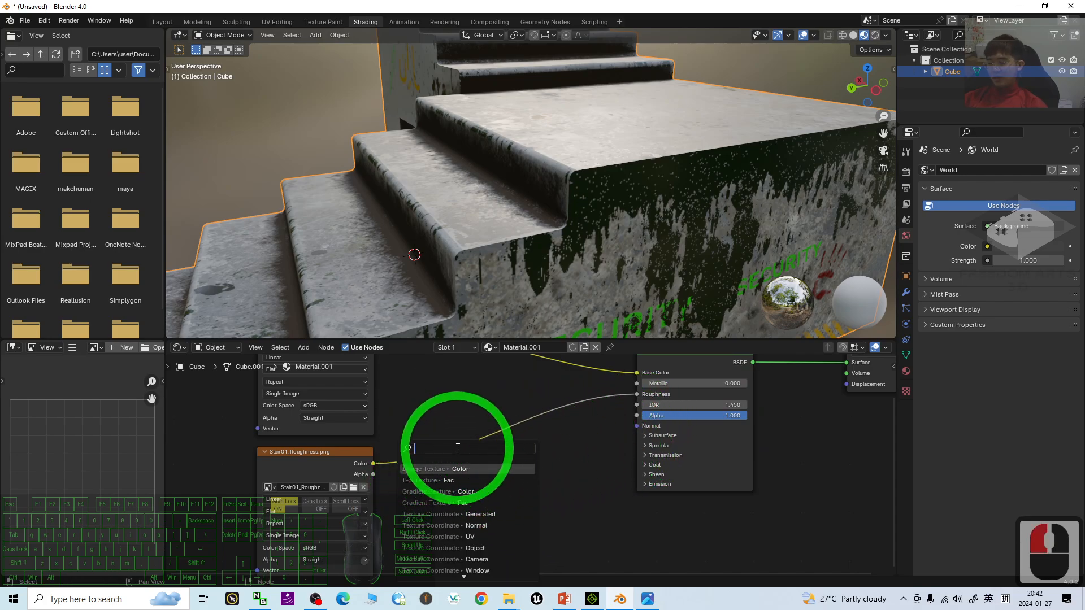
# - Add an Image Texture node with Stair01_Normal.png feeding the Principled BSDF Normal input
pyautogui.write('image texture')
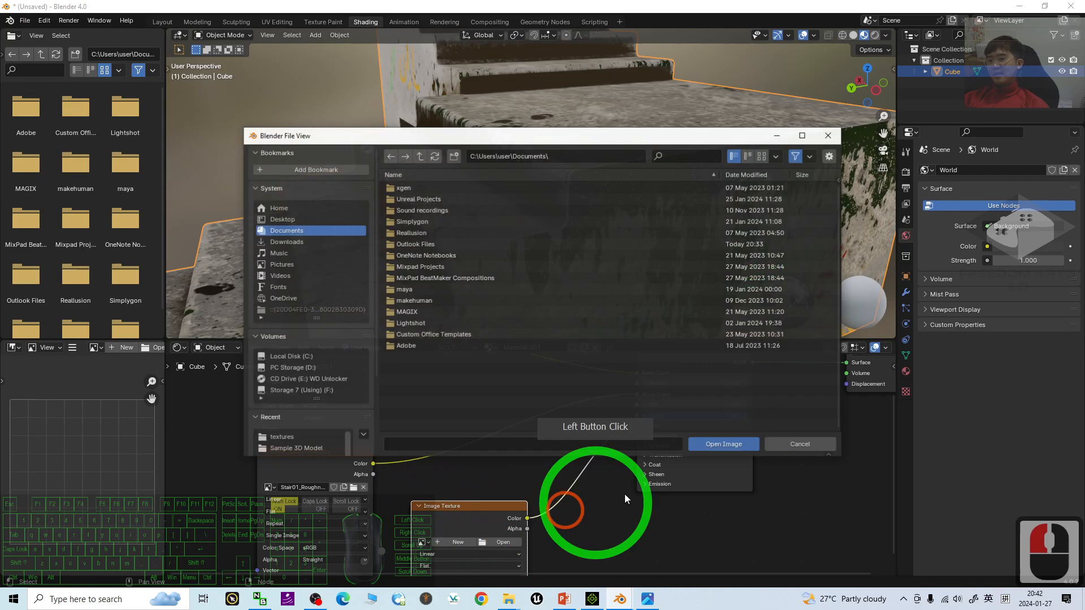
pyautogui.click(594, 155)
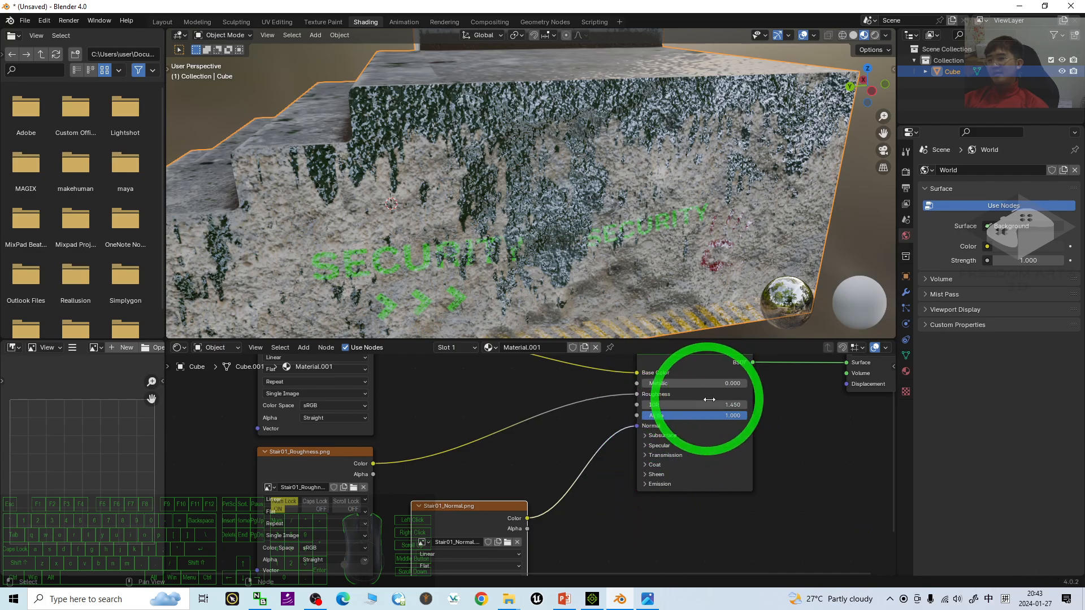
pyautogui.moveTo(753, 469)
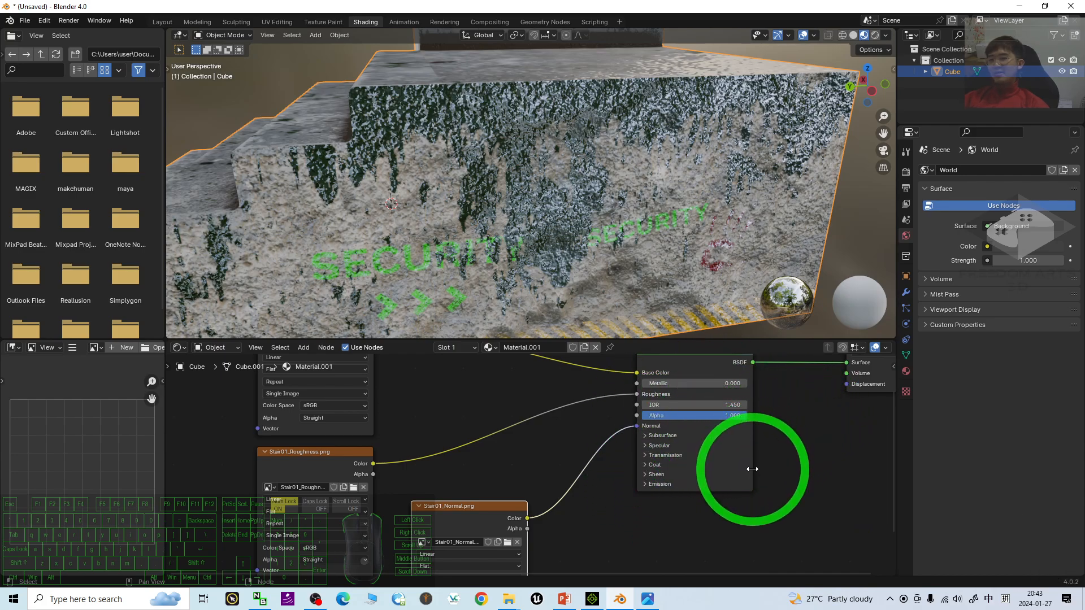
pyautogui.moveTo(746, 523)
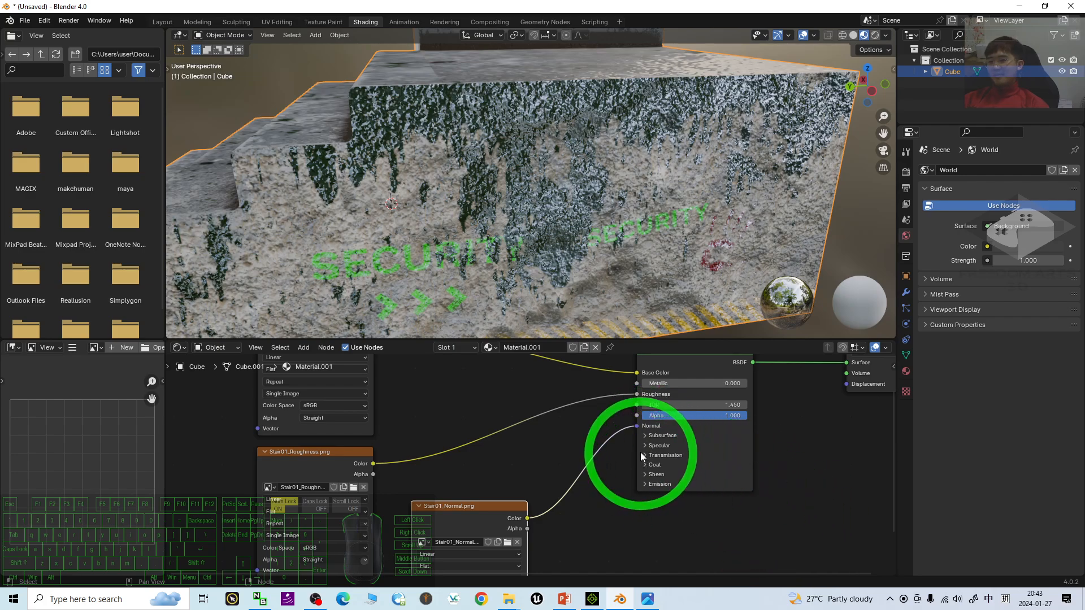
pyautogui.click(814, 443)
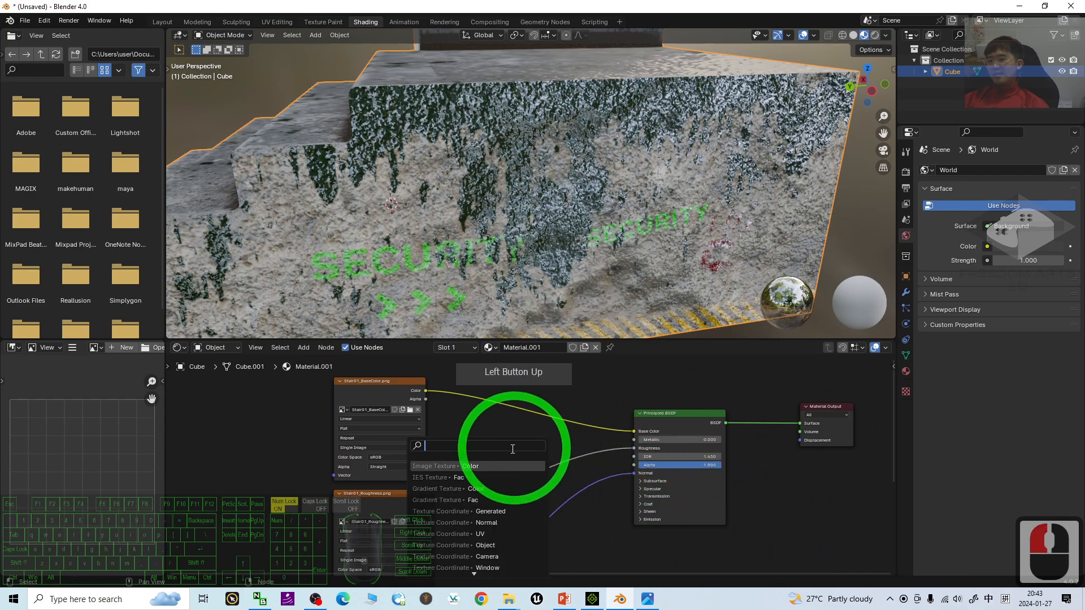
# - Add an Image Texture node with Stair01_Metallic.png wired to Metallic and check the staircase
pyautogui.click(472, 476)
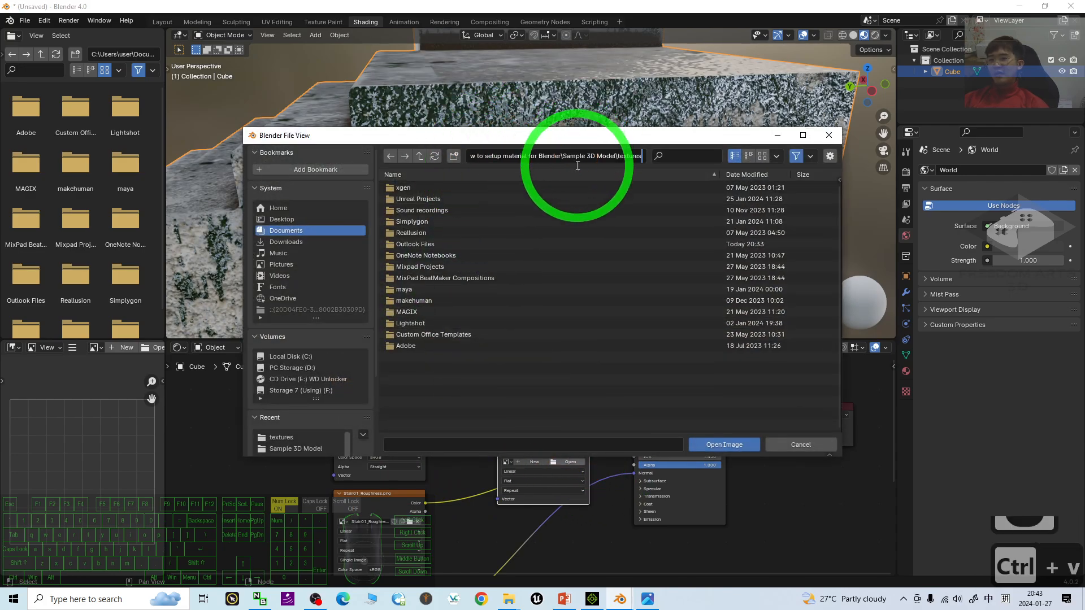
pyautogui.click(723, 445)
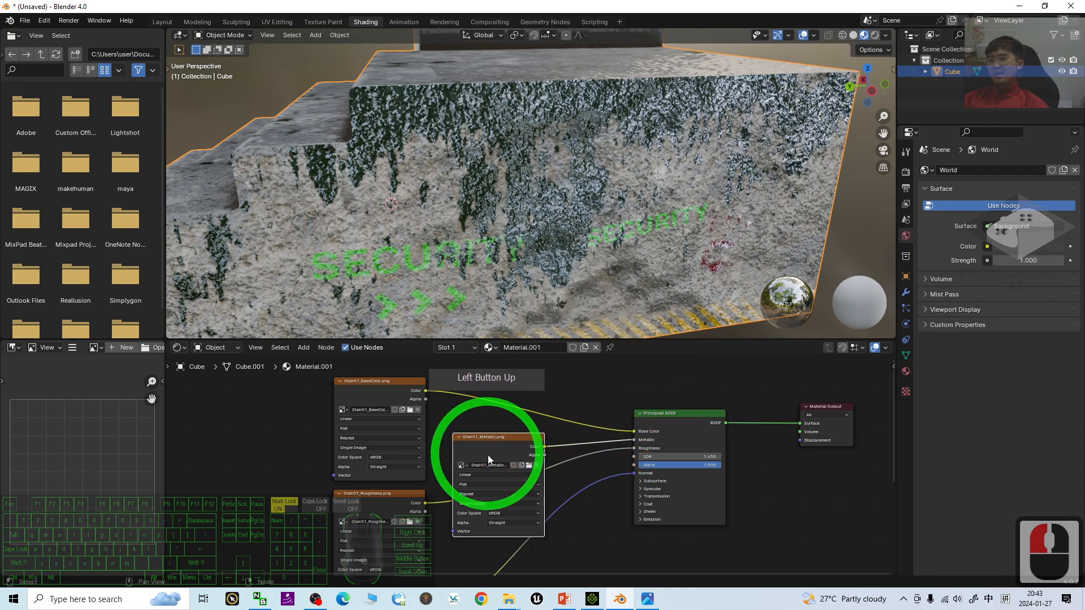
pyautogui.moveTo(485, 208); pyautogui.dragTo(591, 160)
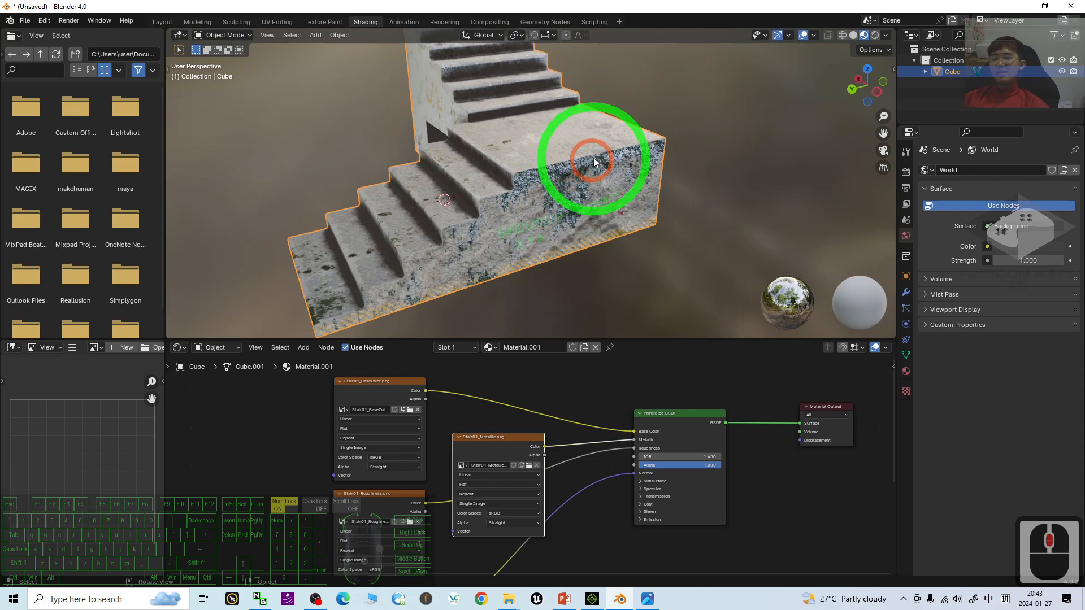
pyautogui.moveTo(591, 163); pyautogui.dragTo(602, 252)
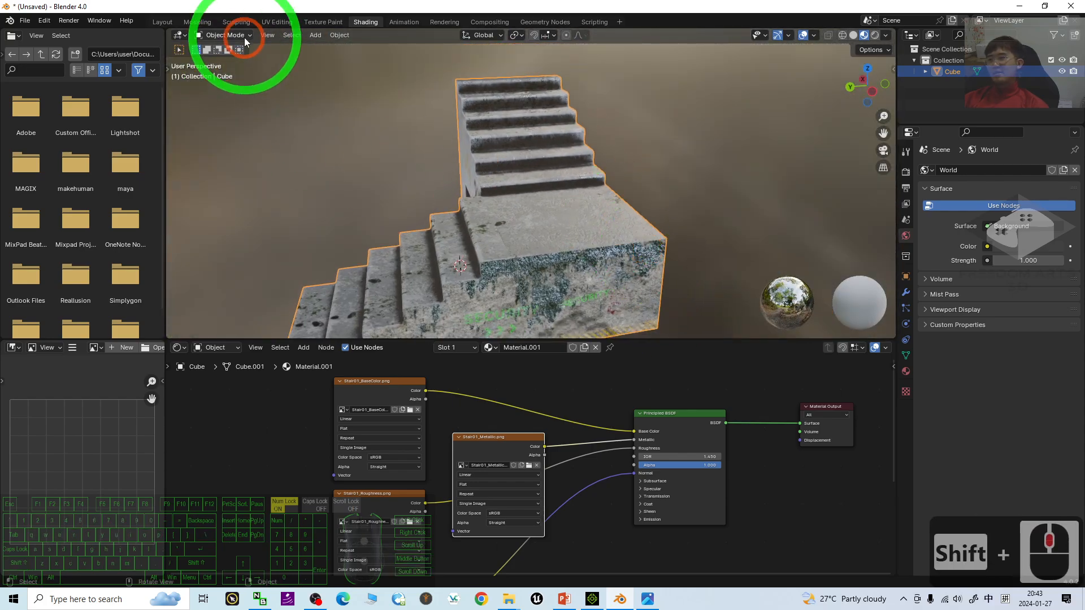
# - Return to the Layout workspace and orbit around the stairs to check edges, steps and side wall
pyautogui.click(162, 20)
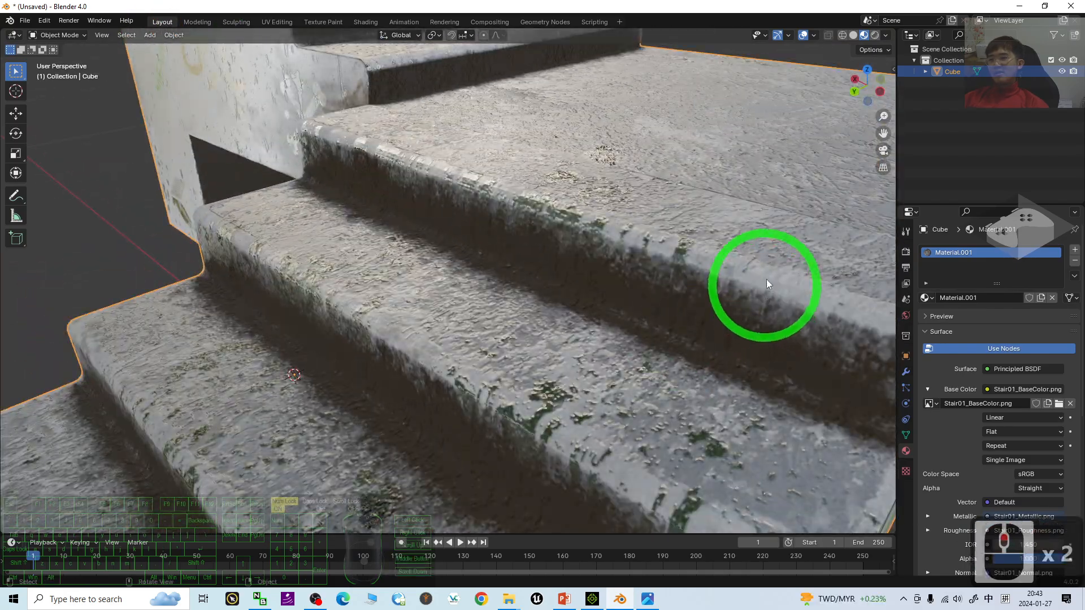
pyautogui.moveTo(766, 284); pyautogui.dragTo(586, 220)
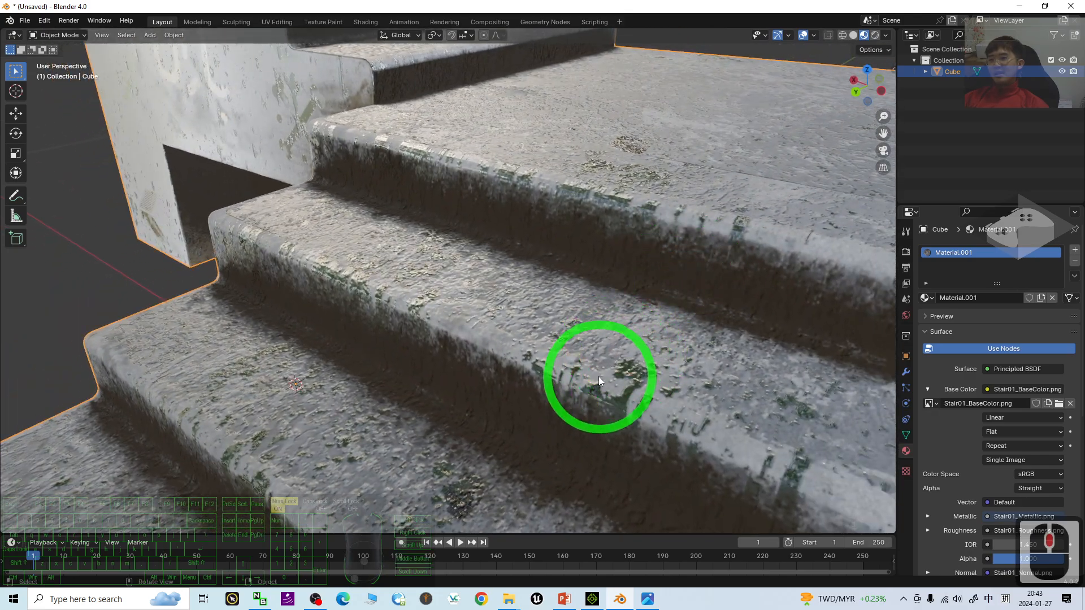
pyautogui.moveTo(600, 381); pyautogui.dragTo(668, 273)
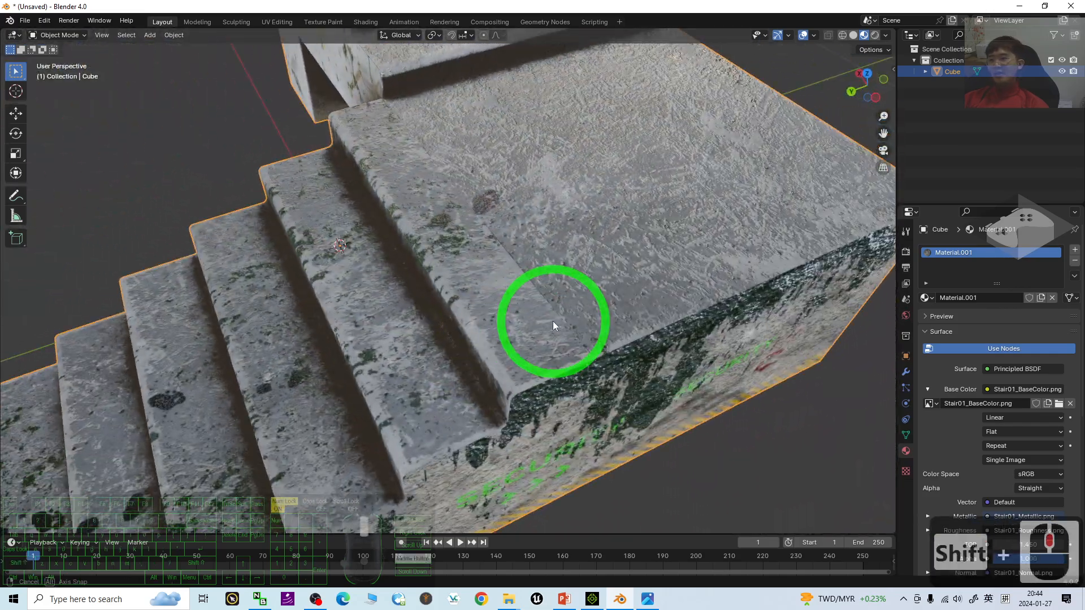
pyautogui.moveTo(554, 326); pyautogui.dragTo(599, 287)
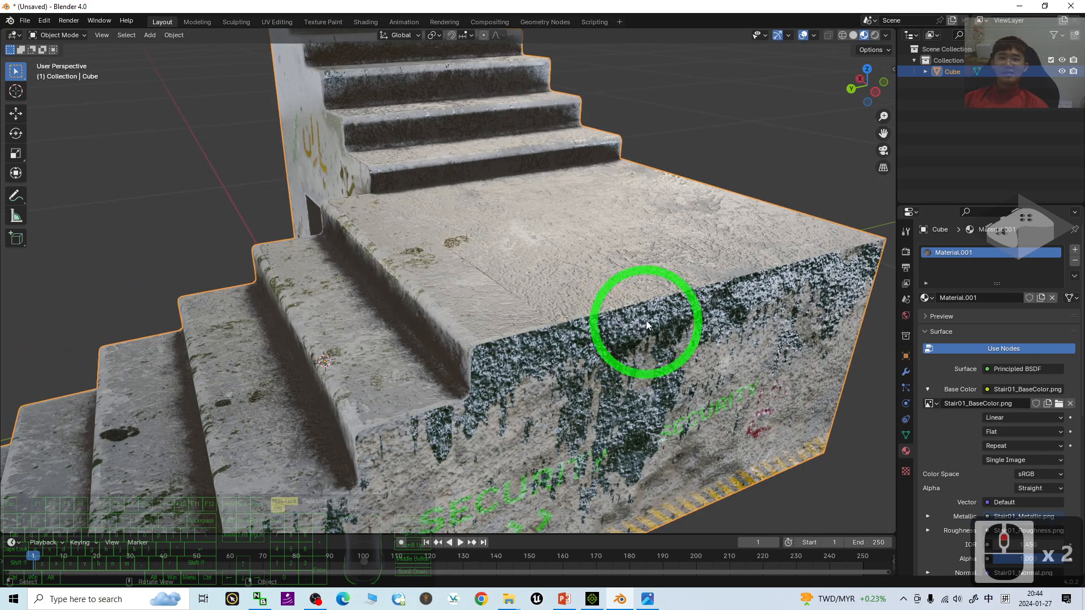
# - Briefly bring up the cover image in Photos for comparison, then return to the model
pyautogui.click(649, 599)
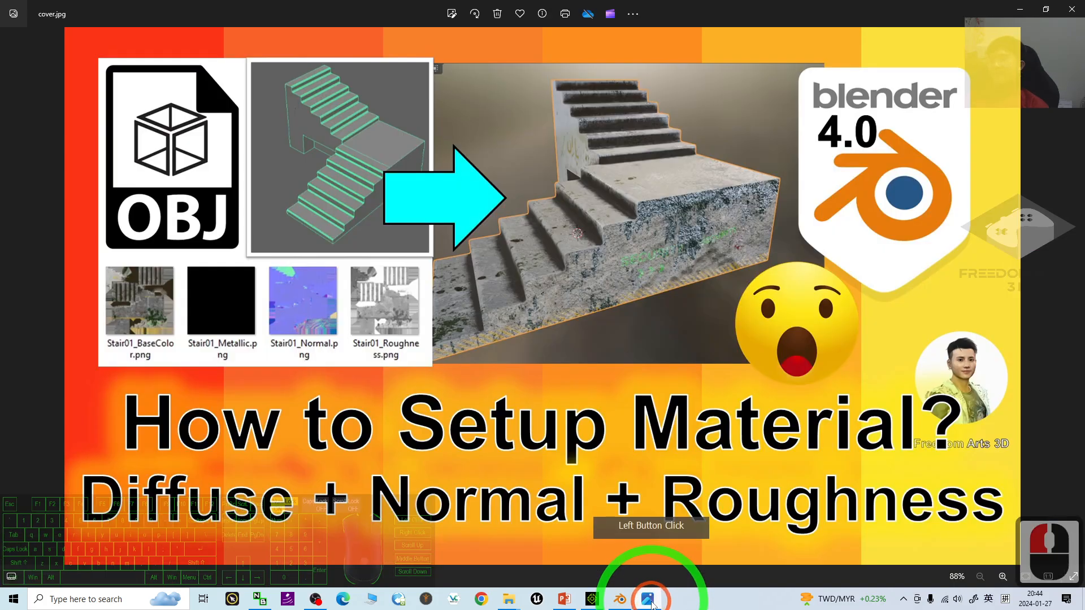
pyautogui.click(649, 599)
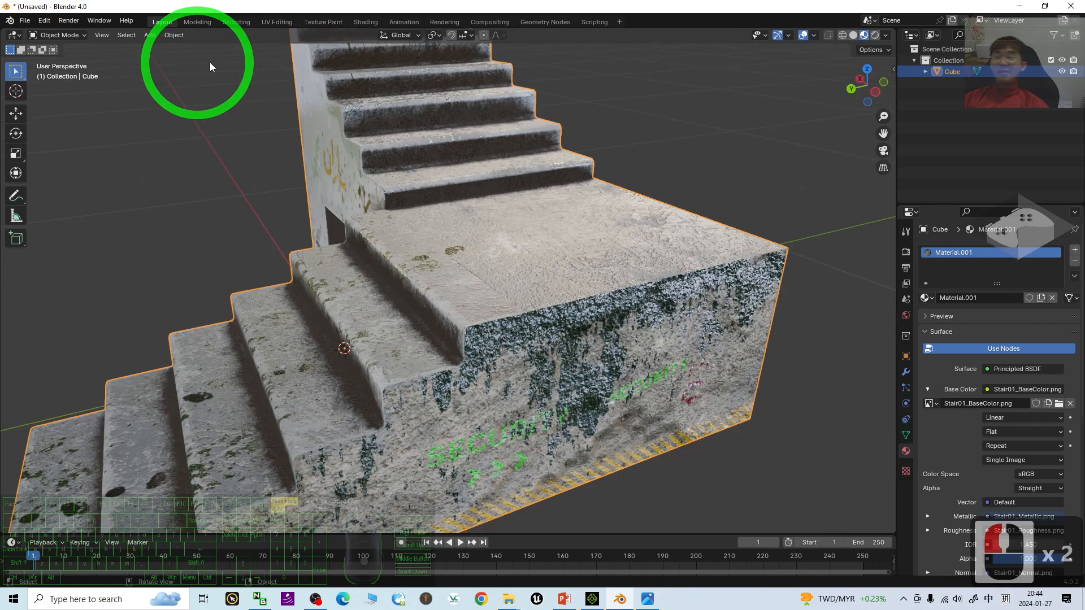
pyautogui.moveTo(596, 319)
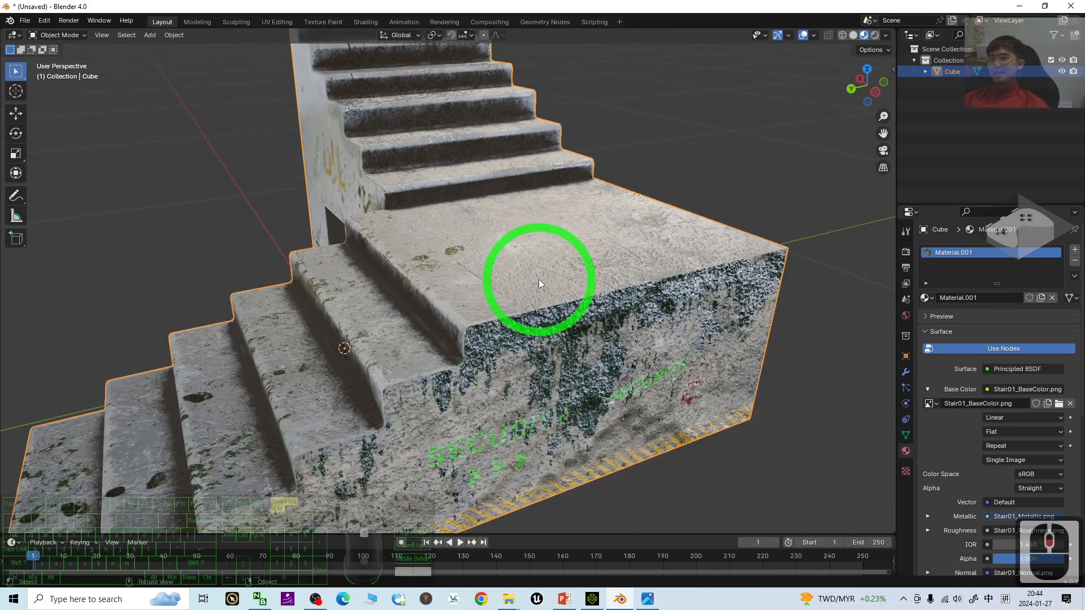
pyautogui.moveTo(716, 294)
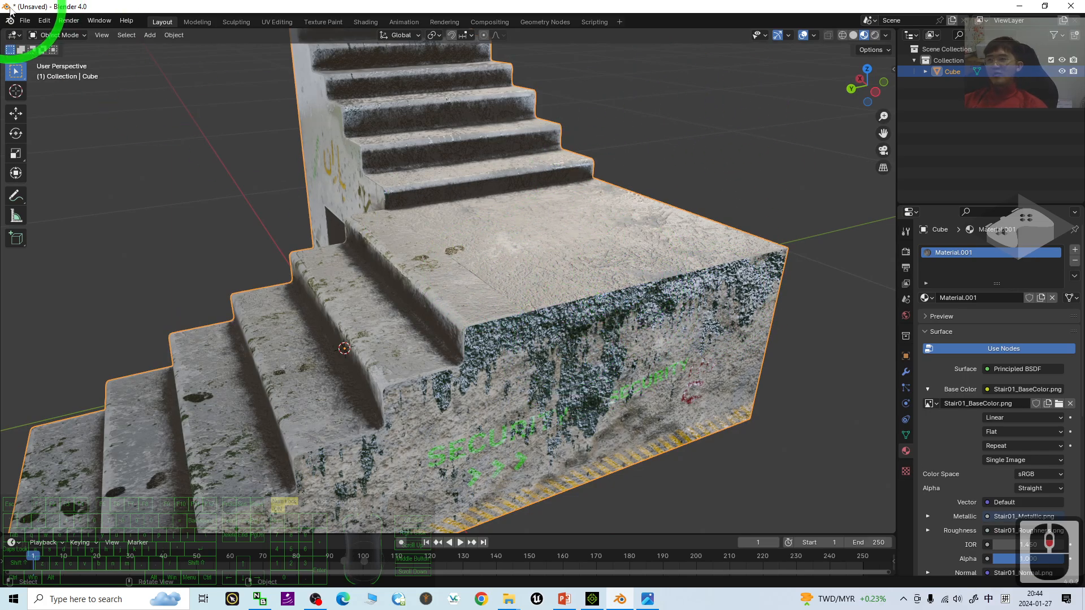
# - Start an FBX export with Path Mode set to Copy and textures embedded
pyautogui.click(25, 19)
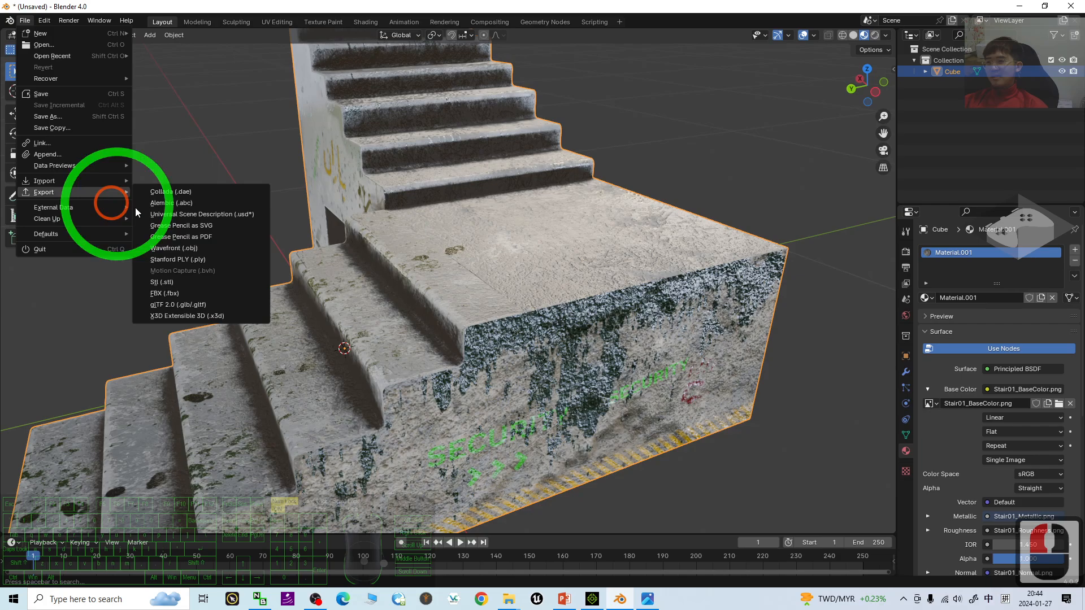
pyautogui.click(165, 293)
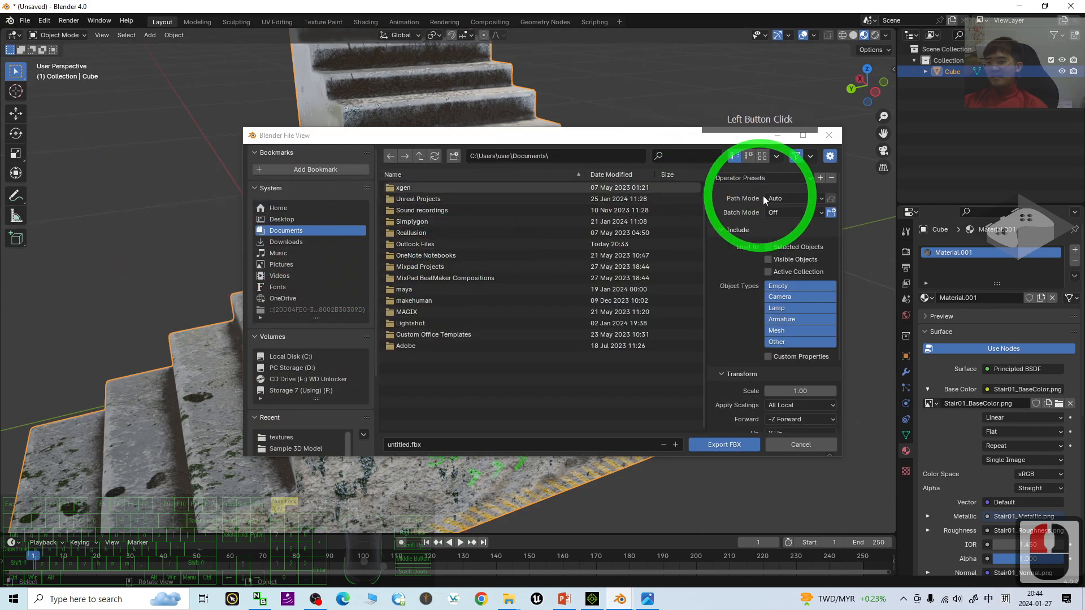
pyautogui.click(794, 198)
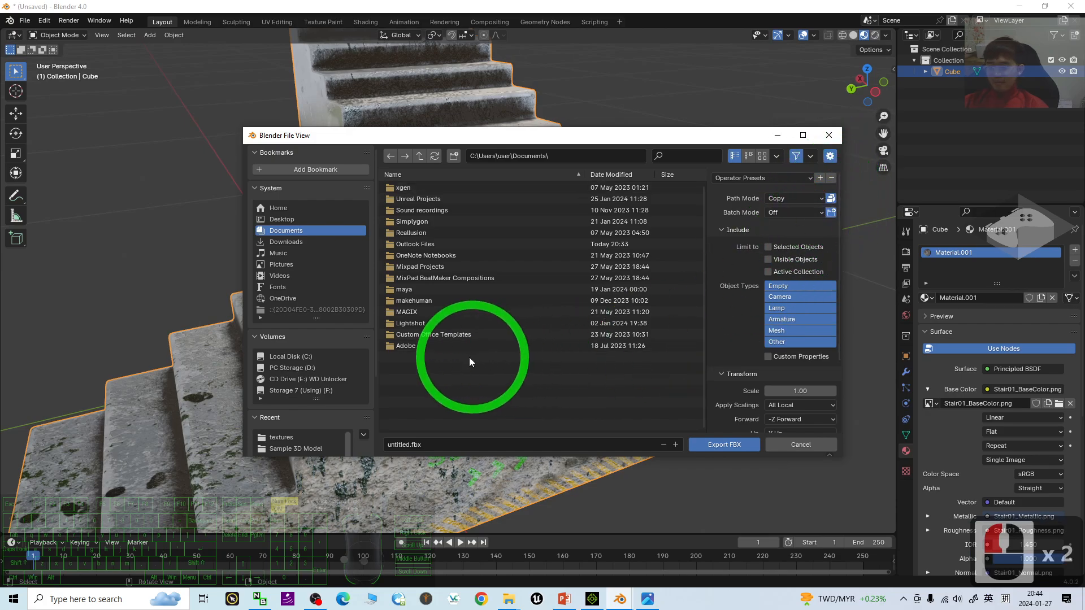
pyautogui.moveTo(667, 371)
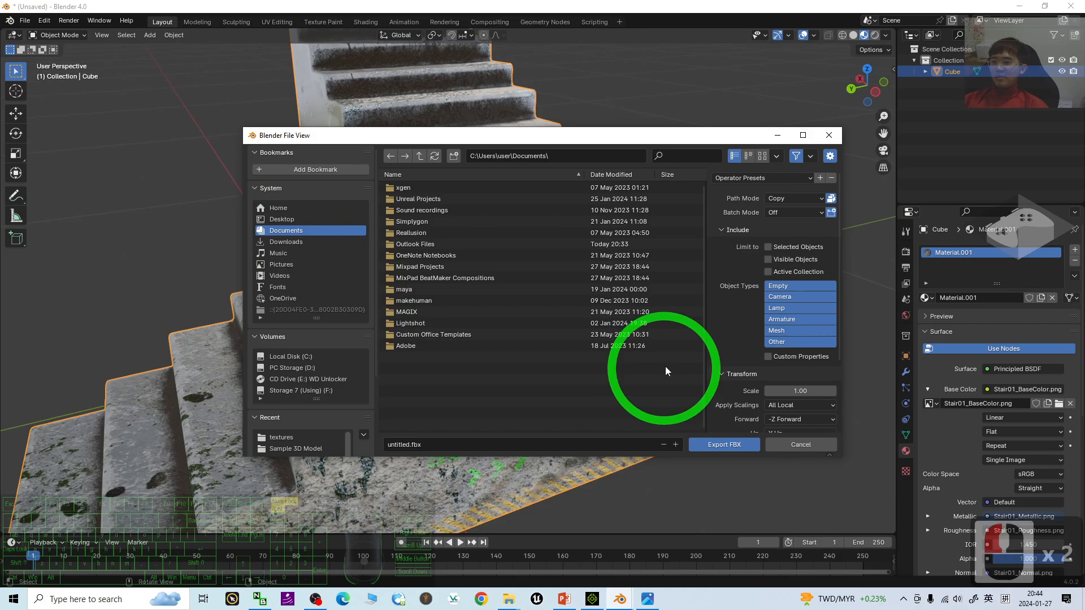
# - Export the stairs as untitled.fbx to the Desktop
pyautogui.click(281, 219)
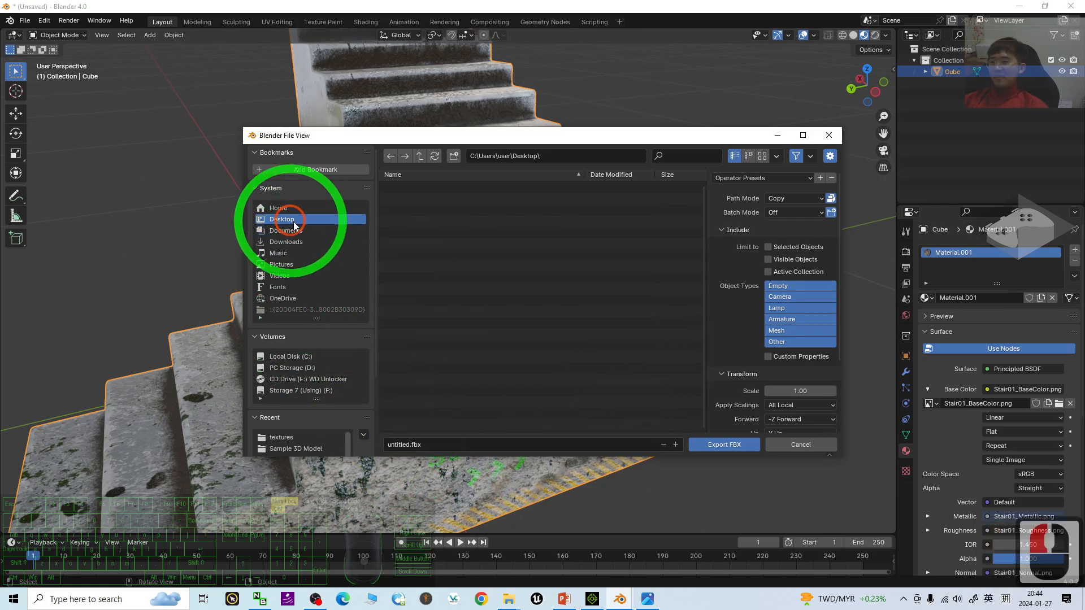
pyautogui.click(725, 445)
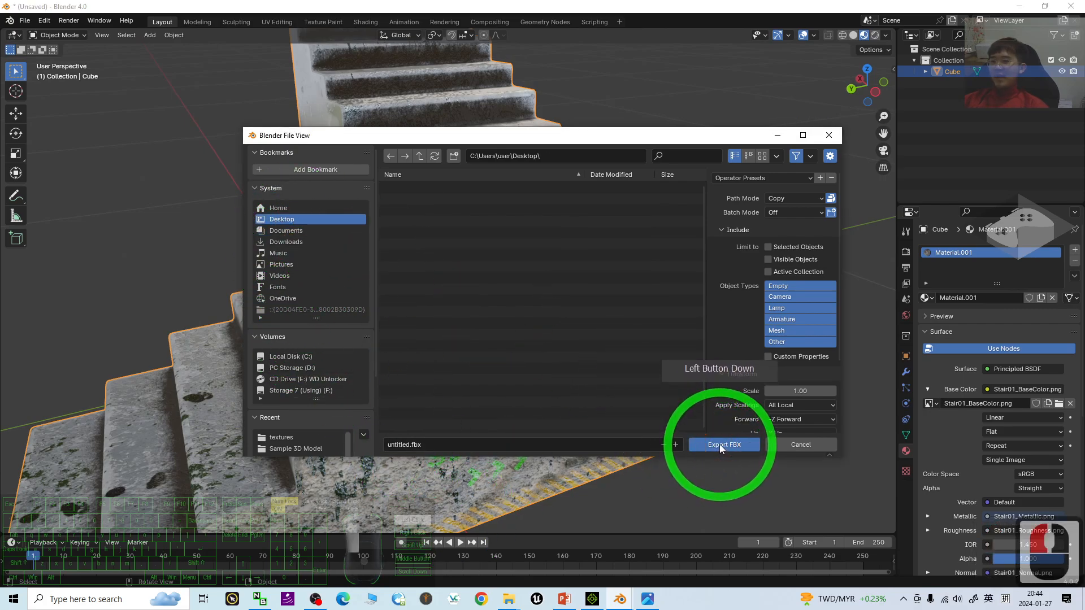
pyautogui.click(724, 445)
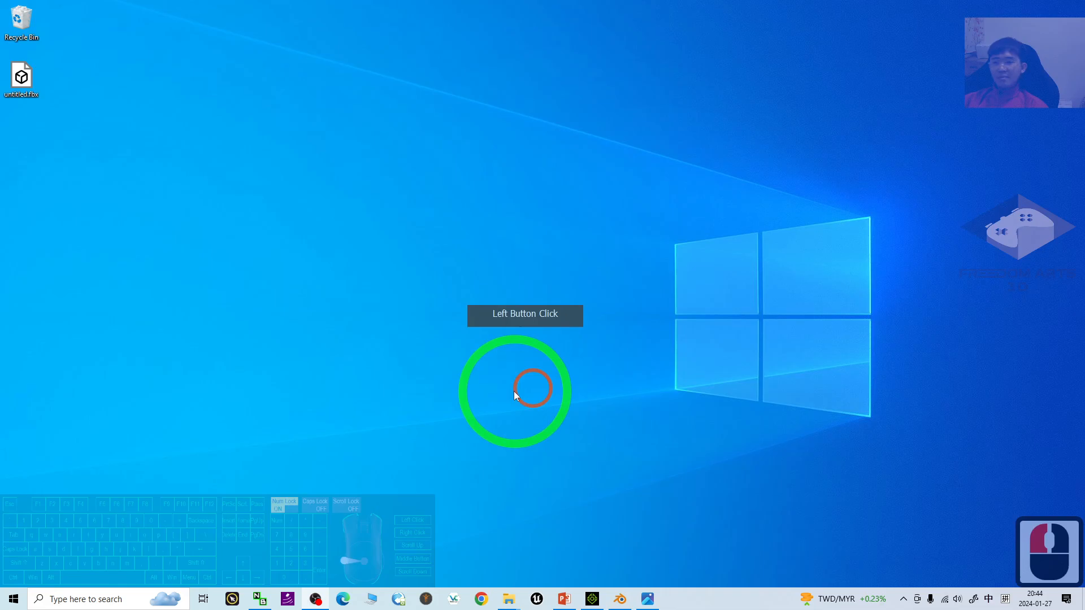
# - Open the exported untitled.fbx from the desktop in 3D Viewer
pyautogui.click(22, 76)
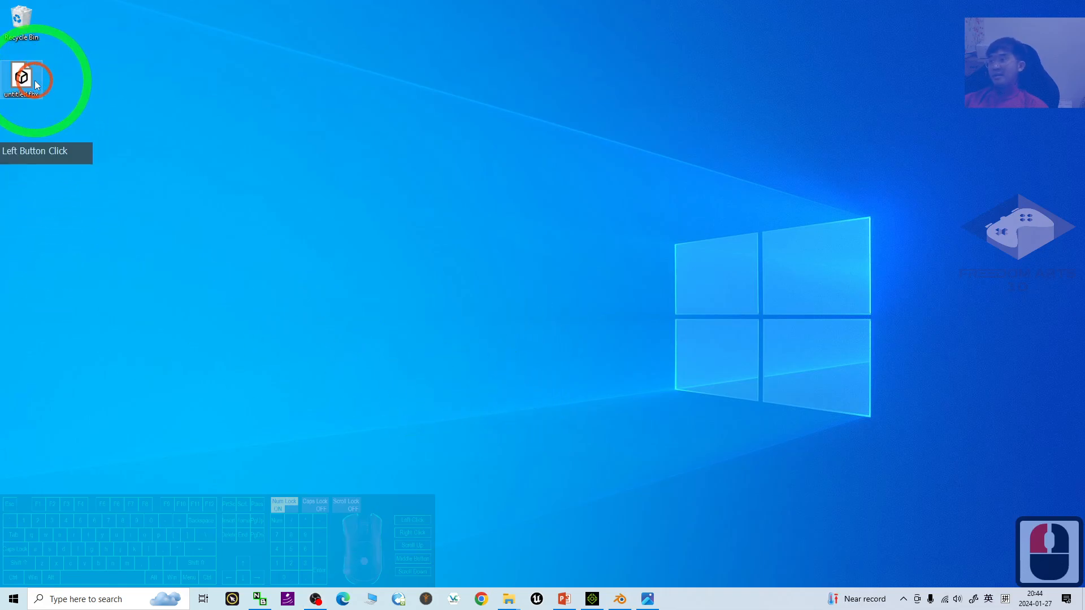
pyautogui.doubleClick(24, 78)
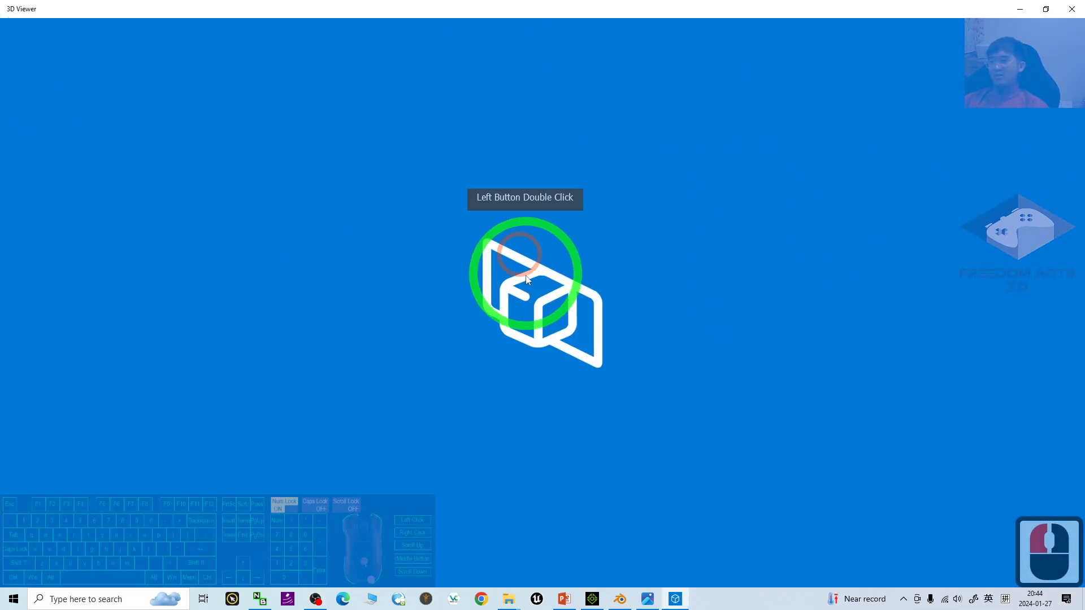
pyautogui.doubleClick(526, 273)
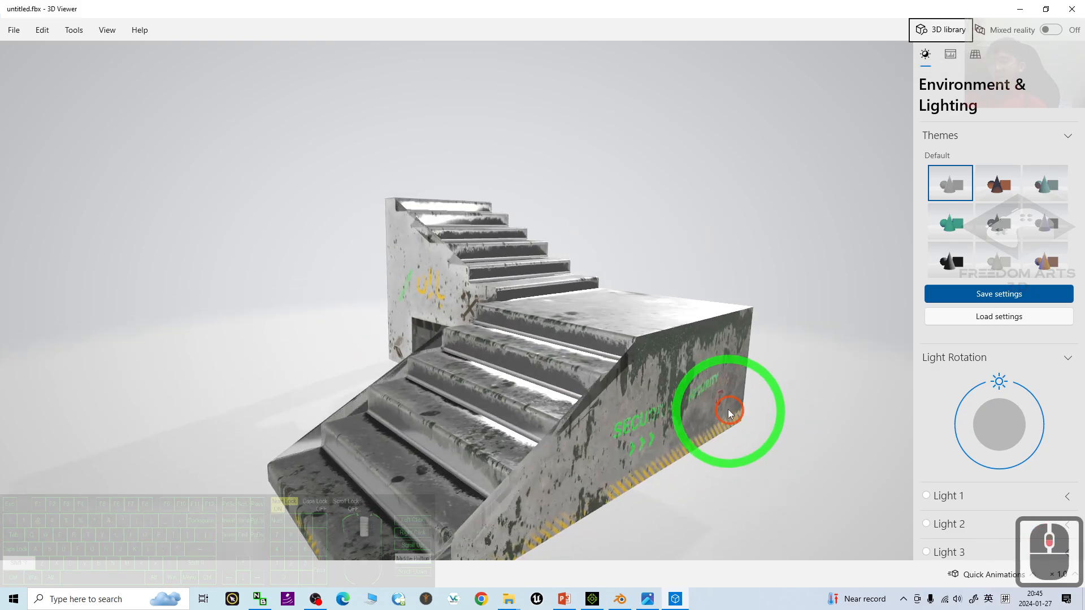
# - Orbit the exported stairs to verify the textures, then close the preview
pyautogui.moveTo(727, 411); pyautogui.dragTo(426, 384)
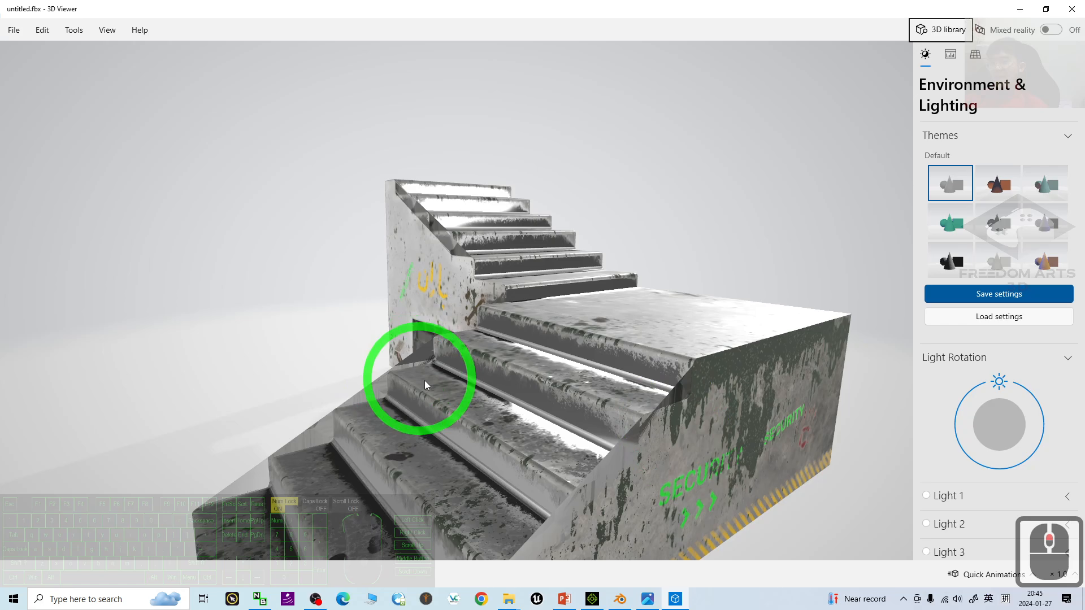
pyautogui.moveTo(425, 384); pyautogui.dragTo(626, 215)
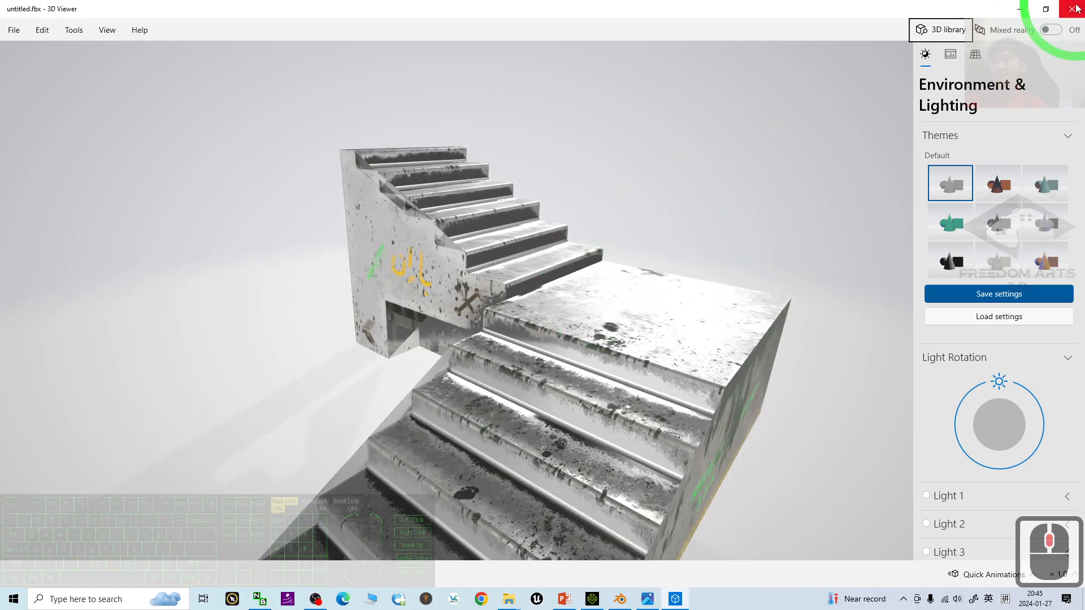
pyautogui.click(641, 309)
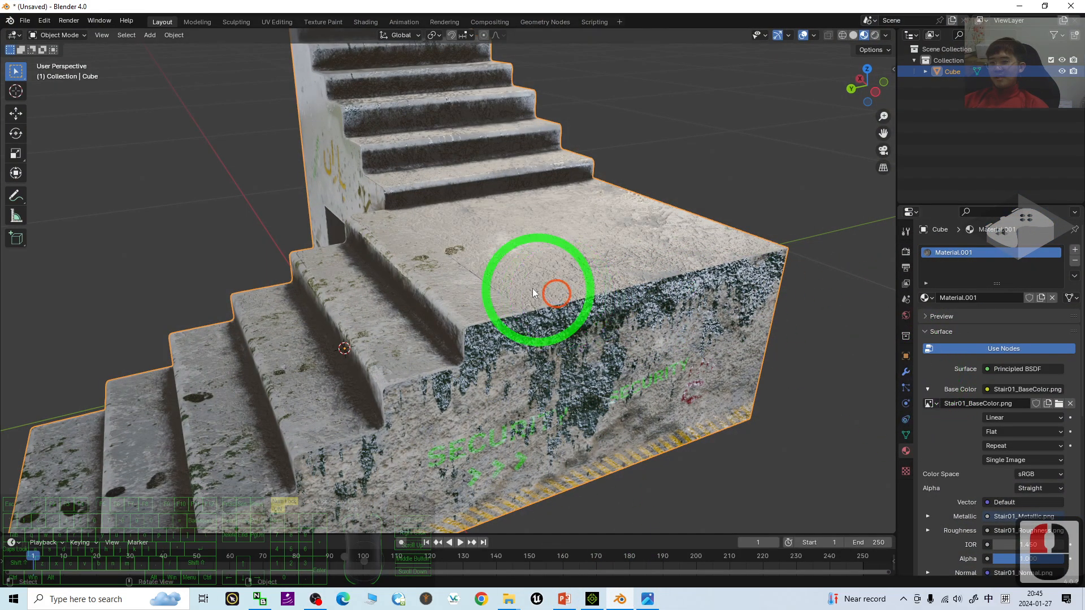
# - Add a Triangulate modifier to the stair mesh and apply it permanently
pyautogui.click(905, 372)
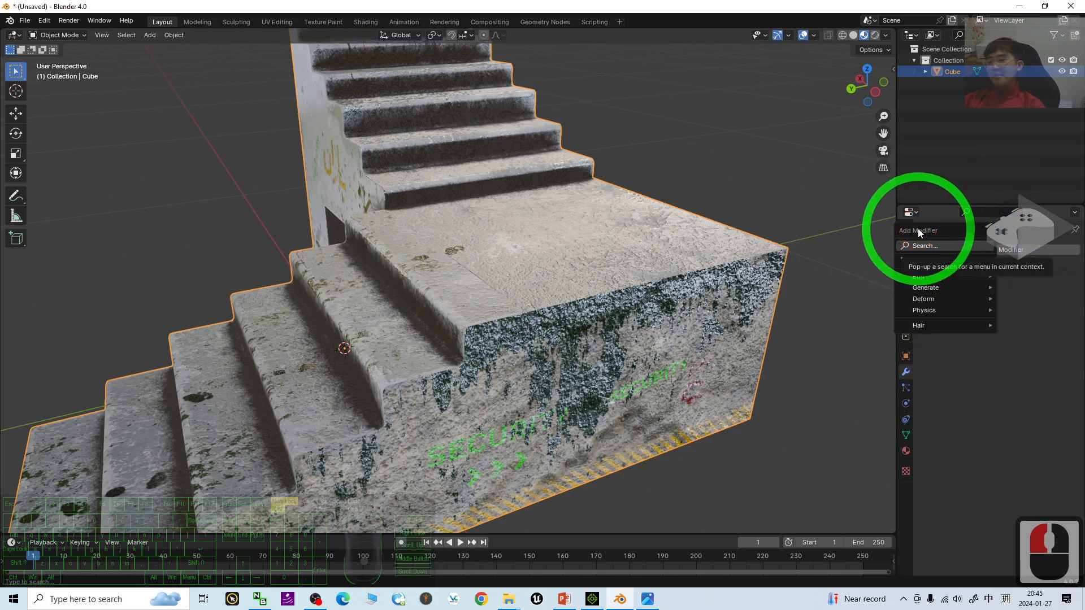
pyautogui.write('trian')
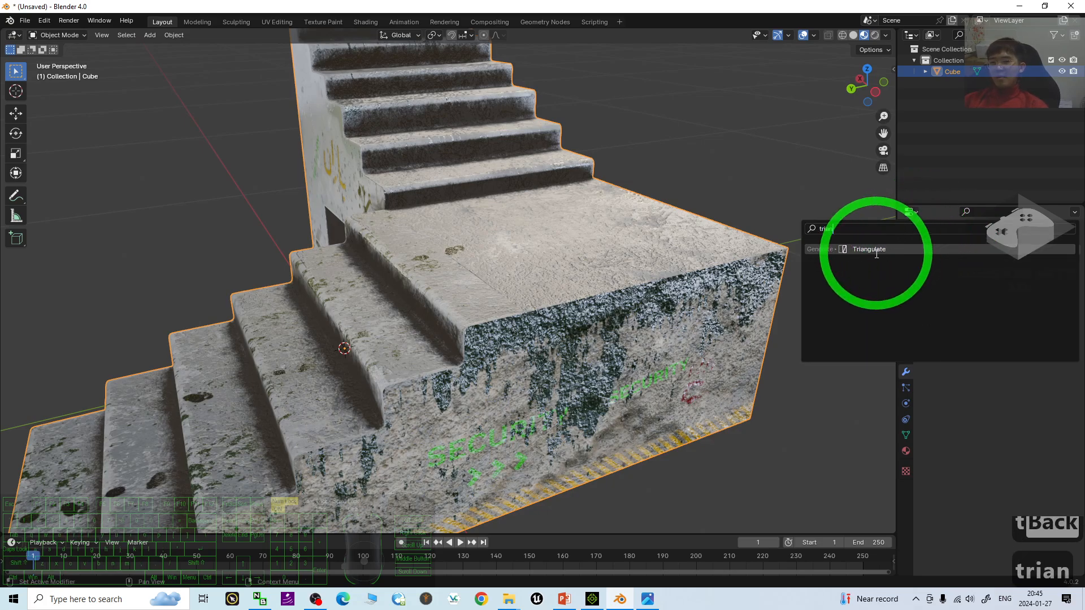
pyautogui.click(868, 248)
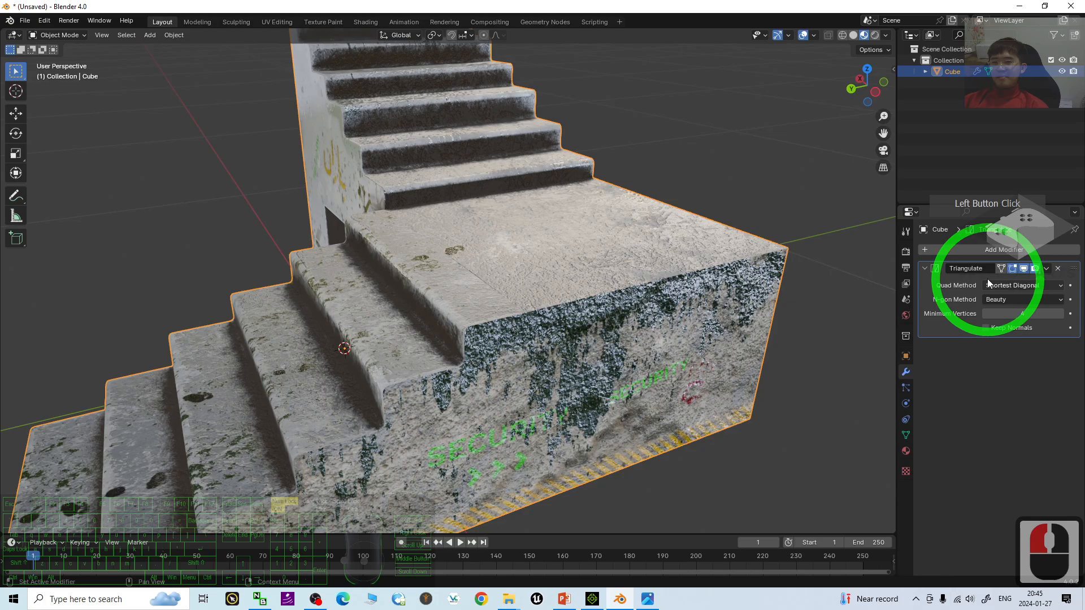
pyautogui.click(1058, 269)
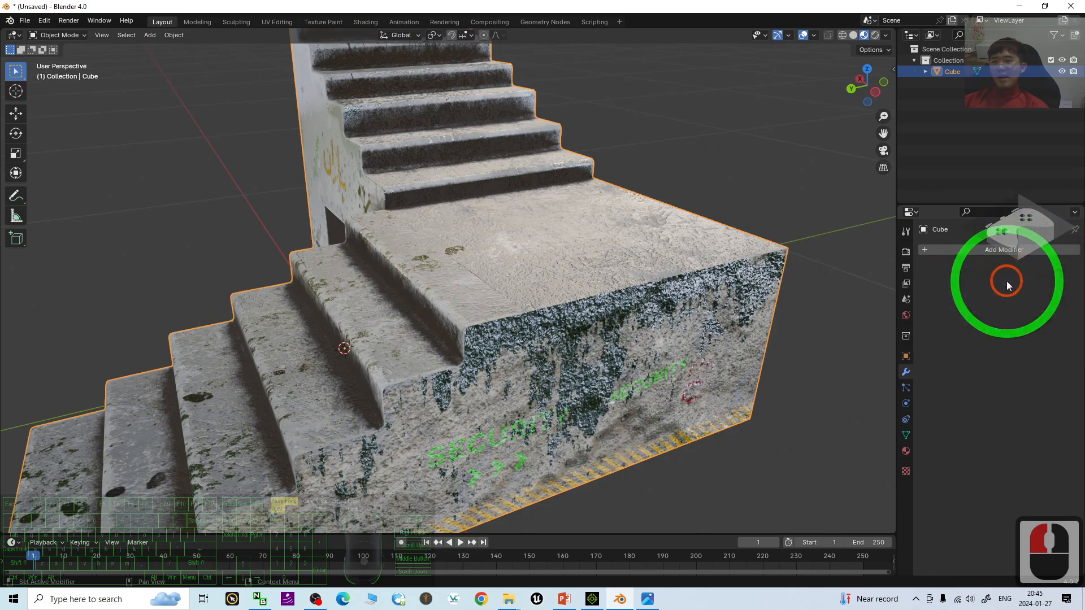
pyautogui.click(26, 20)
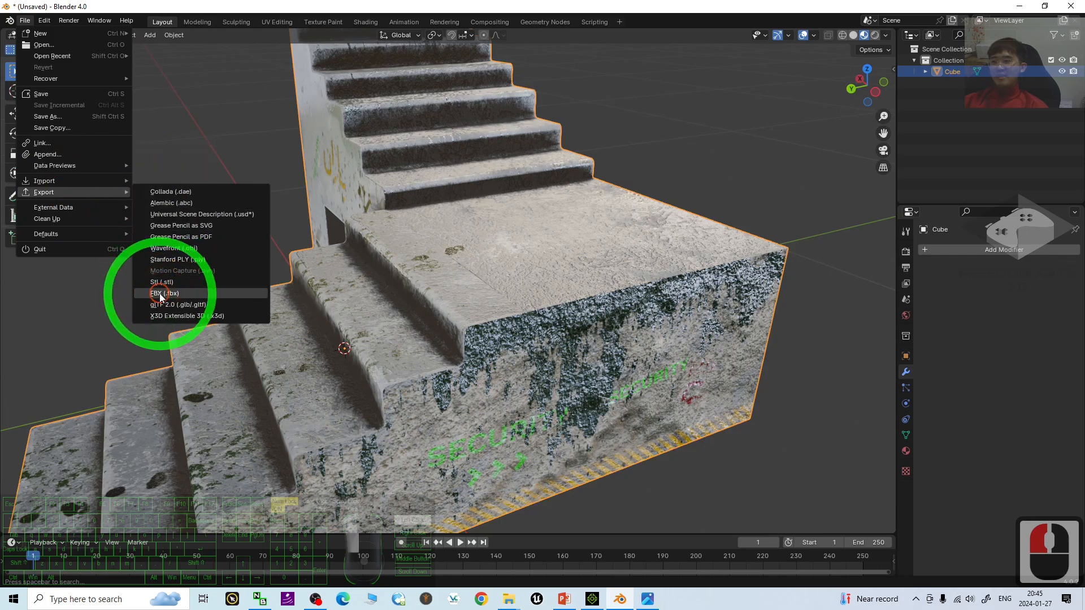
# - Export the triangulated stairs as untitled2.fbx on the Desktop with embedded textures
pyautogui.click(163, 293)
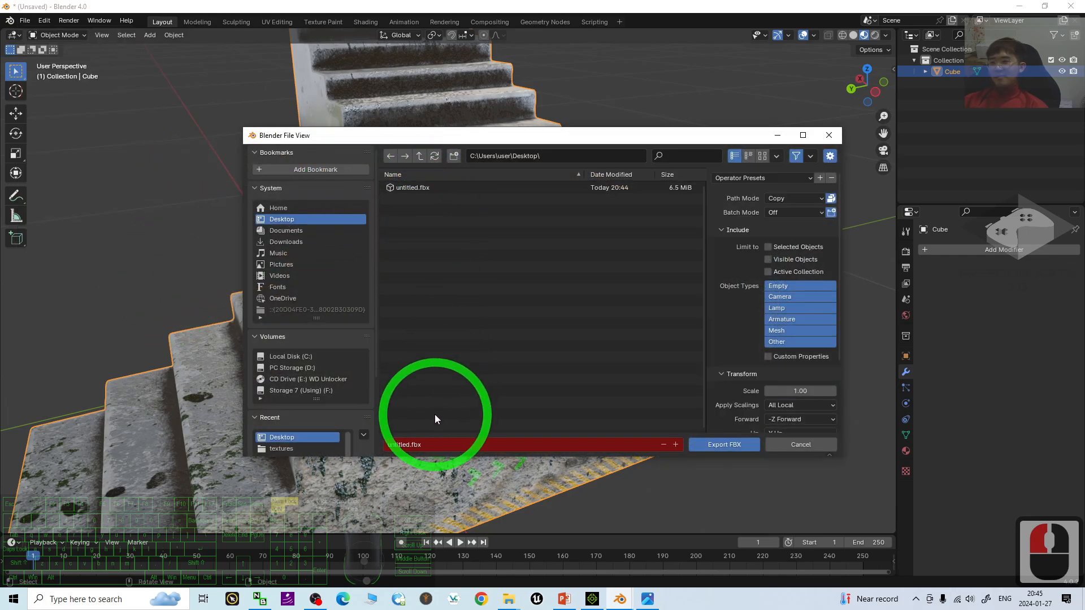
pyautogui.click(474, 448)
pyautogui.write('2')
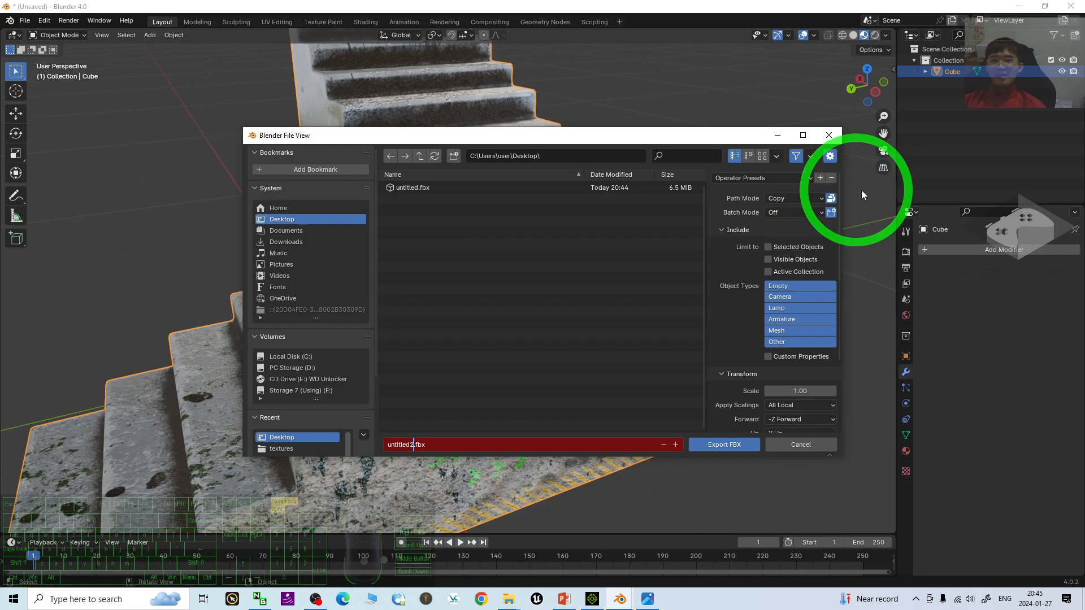
pyautogui.click(725, 445)
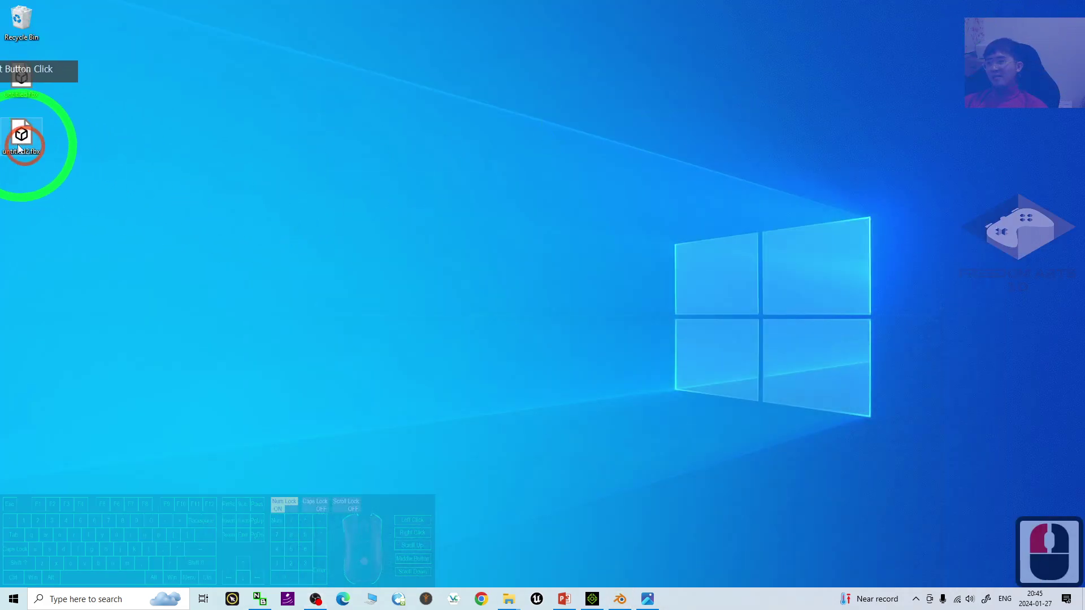
# - Open untitled2.fbx in 3D Viewer and orbit and zoom to inspect the textured stairs
pyautogui.doubleClick(21, 135)
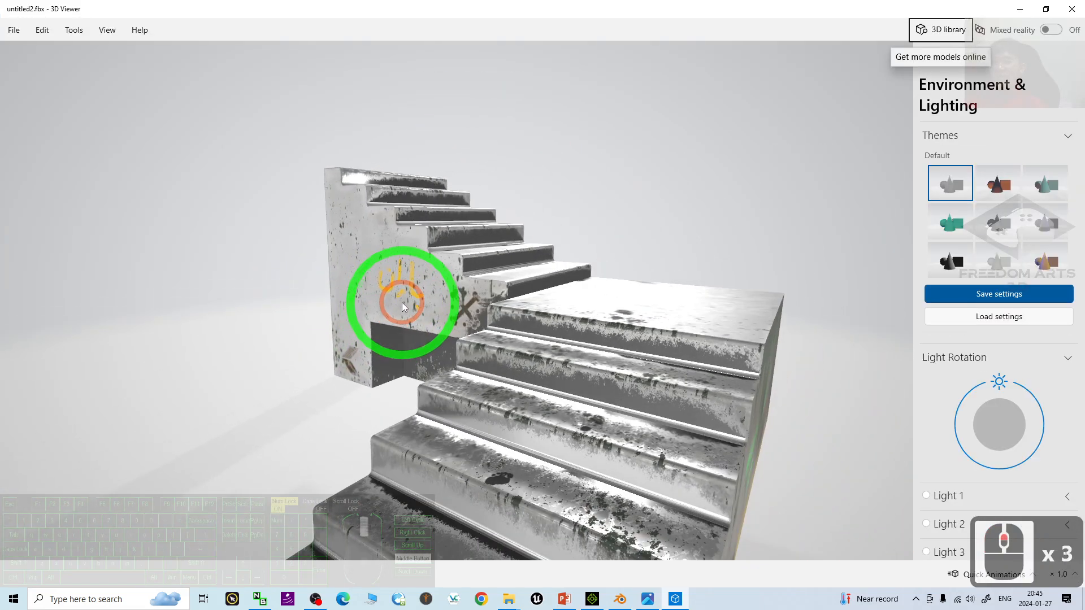
pyautogui.moveTo(404, 306); pyautogui.dragTo(704, 366)
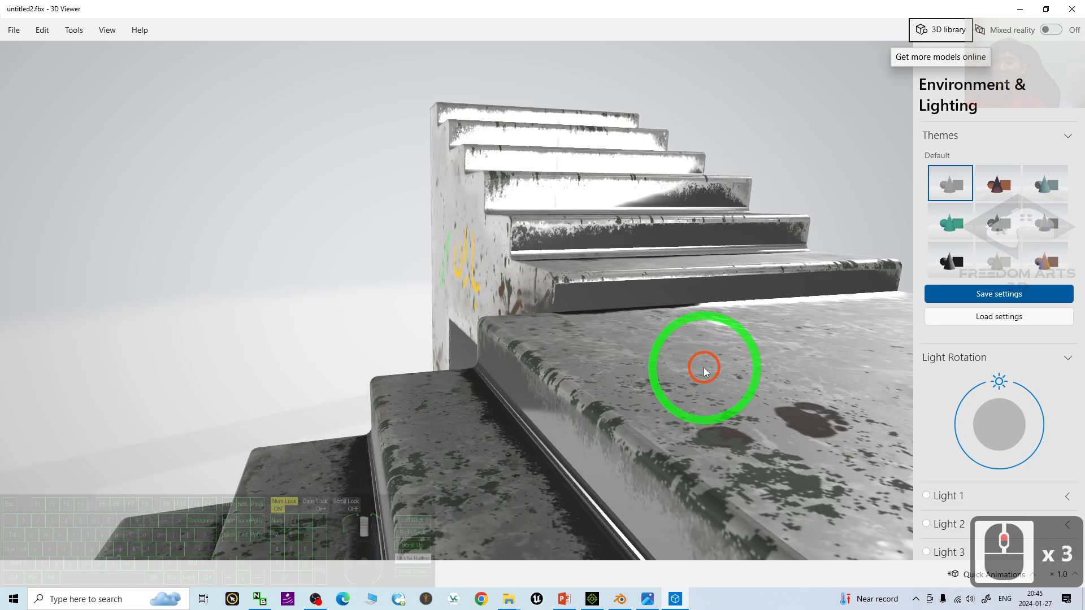
pyautogui.moveTo(704, 367); pyautogui.dragTo(657, 377)
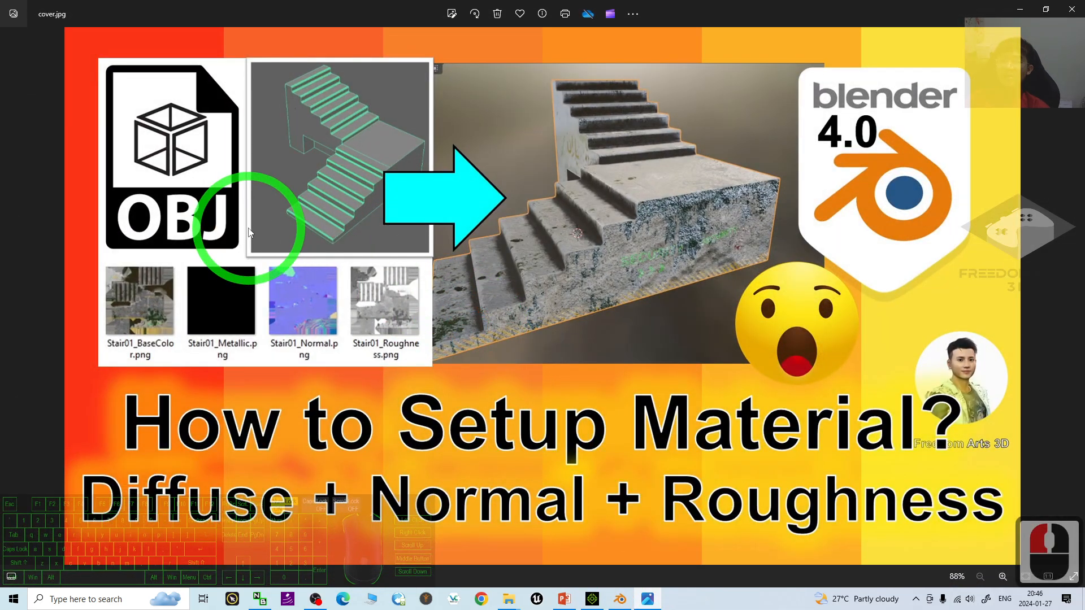
pyautogui.moveTo(613, 375)
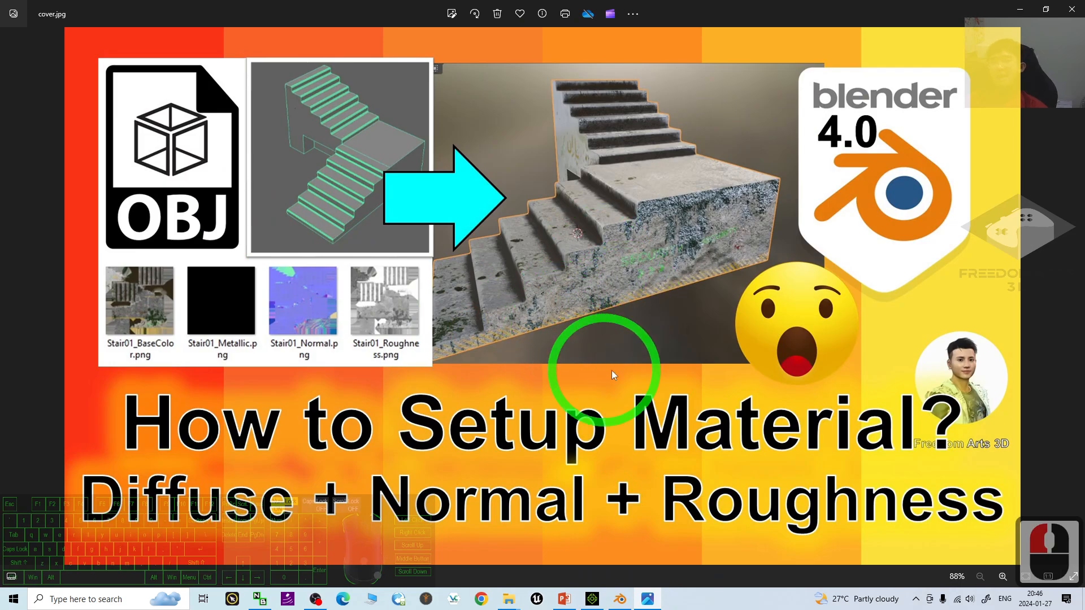
pyautogui.moveTo(619, 287)
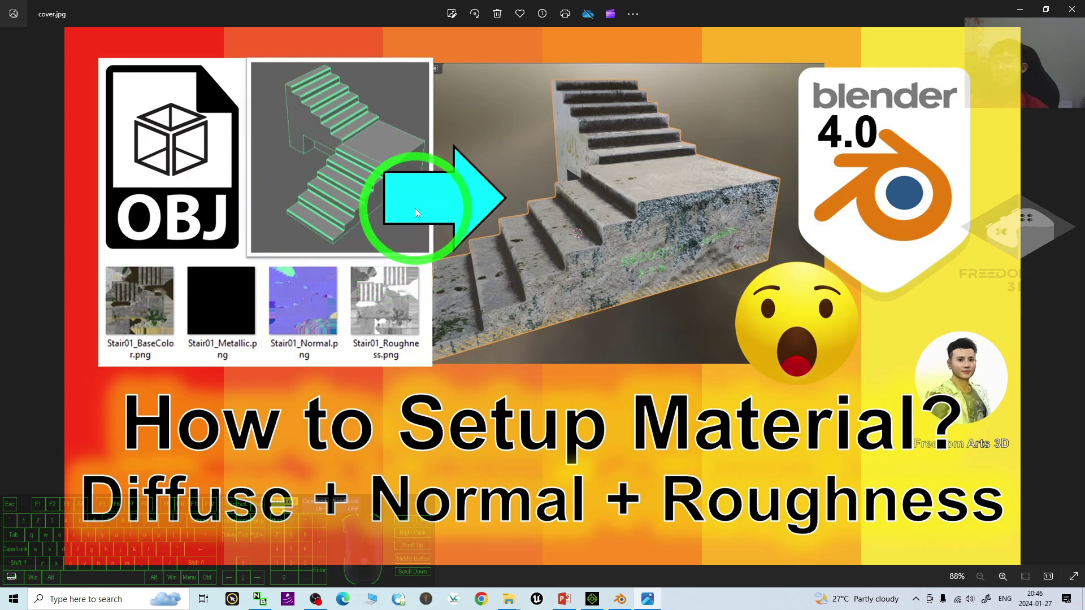
pyautogui.moveTo(219, 476)
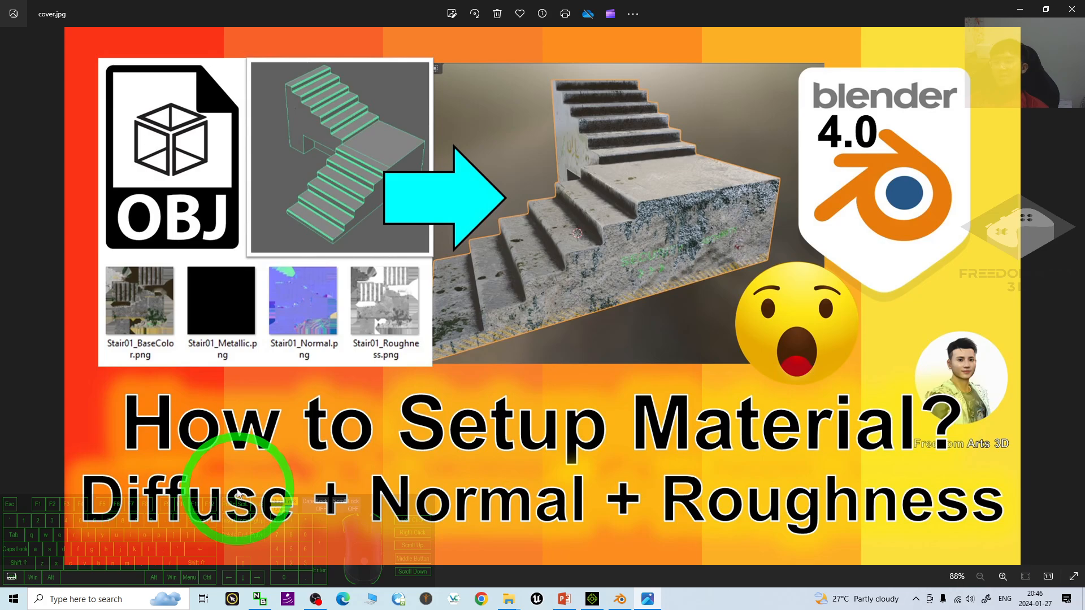
pyautogui.moveTo(722, 586)
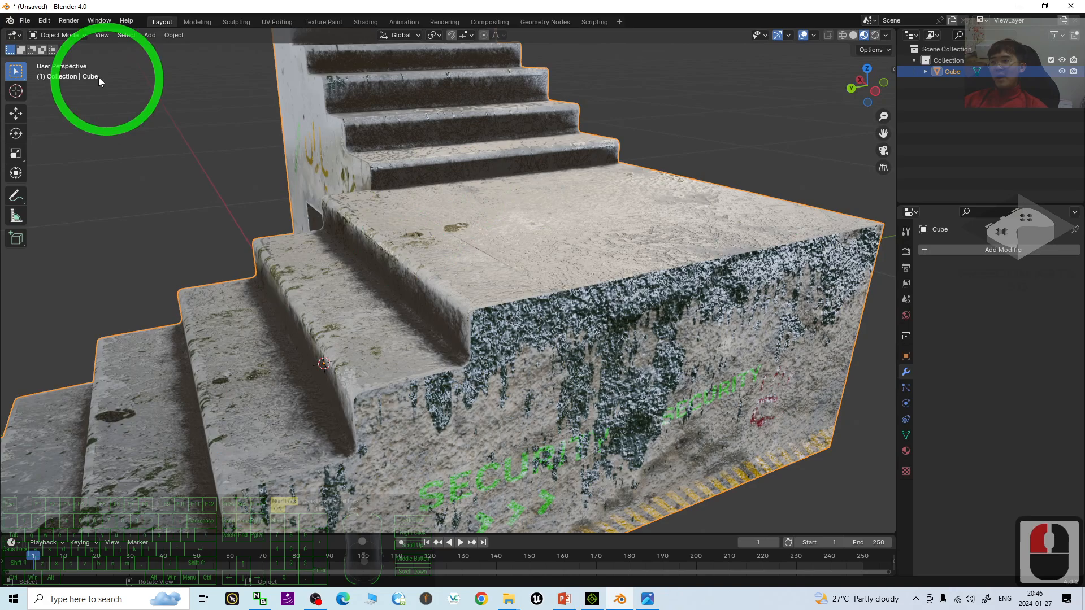
# - Enable Automatically Pack Resources so external textures are stored in the blend file
pyautogui.click(25, 20)
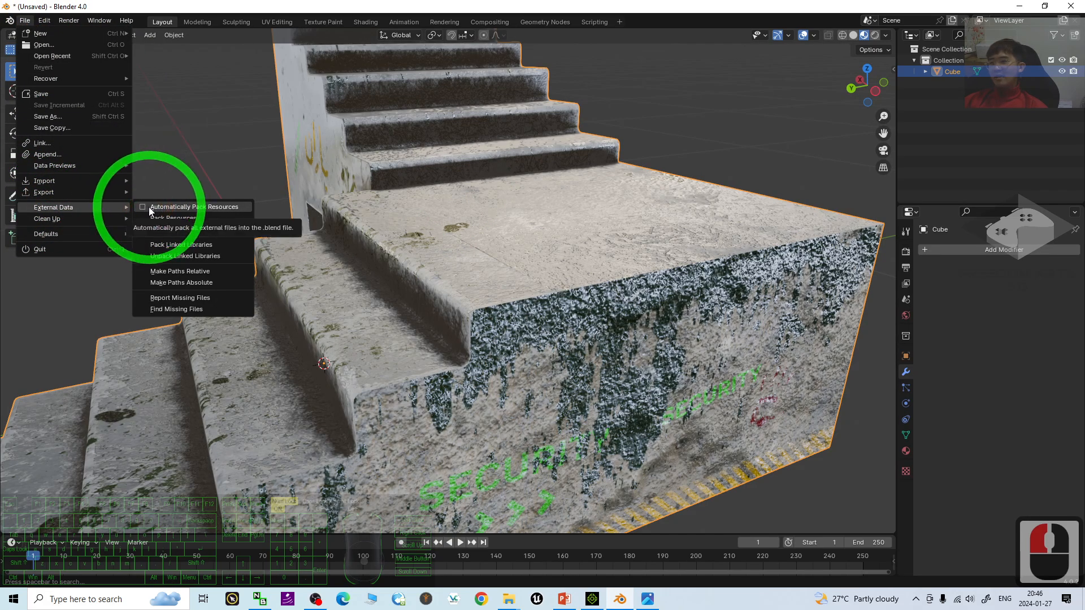
pyautogui.click(172, 218)
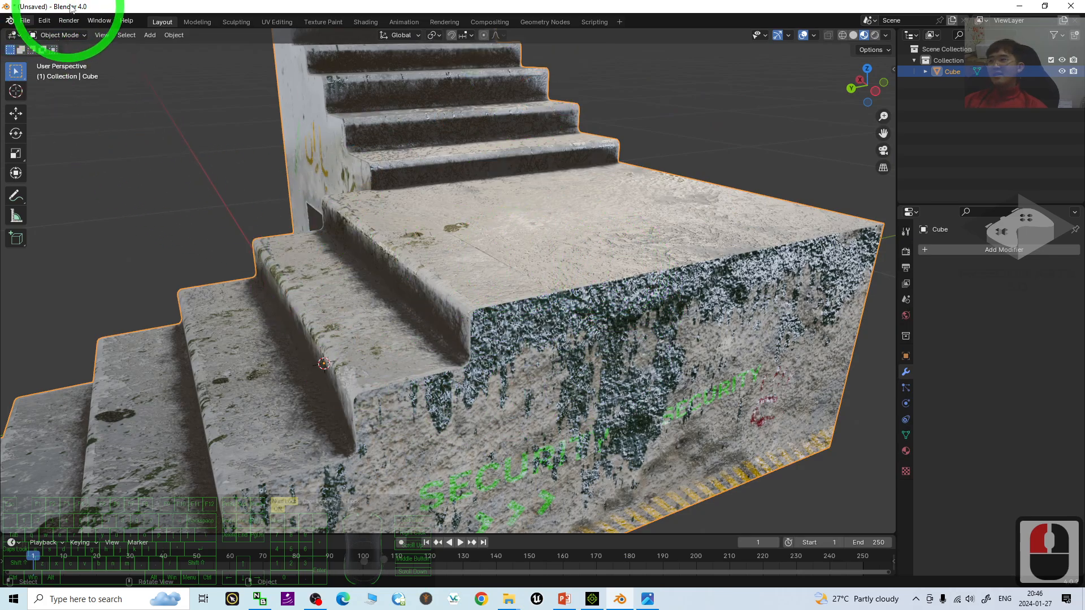
# - Save the scene as untitled.blend on the Desktop
pyautogui.click(25, 20)
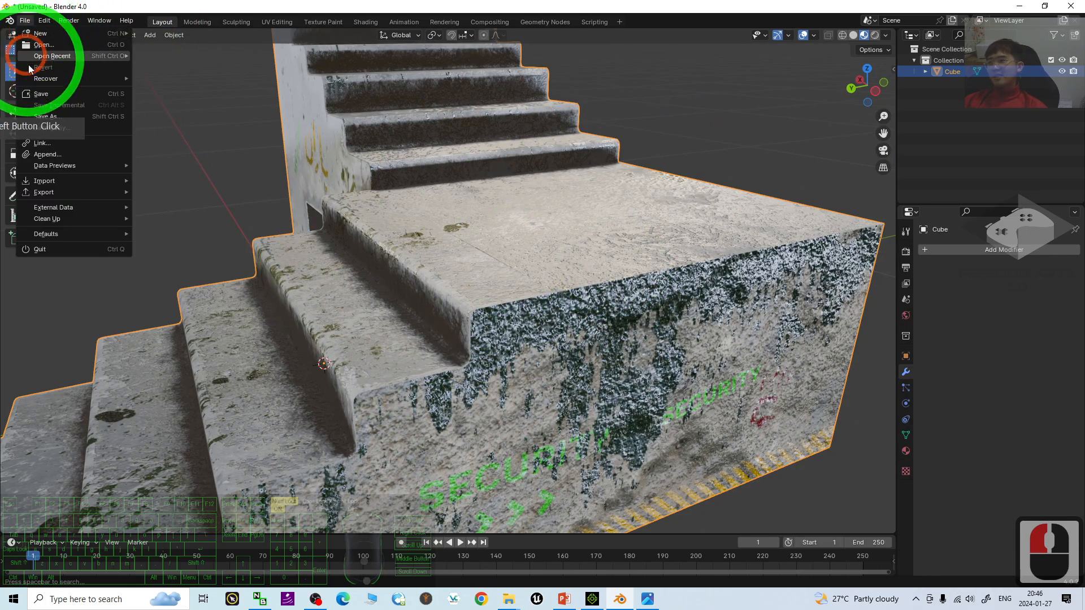
pyautogui.click(51, 115)
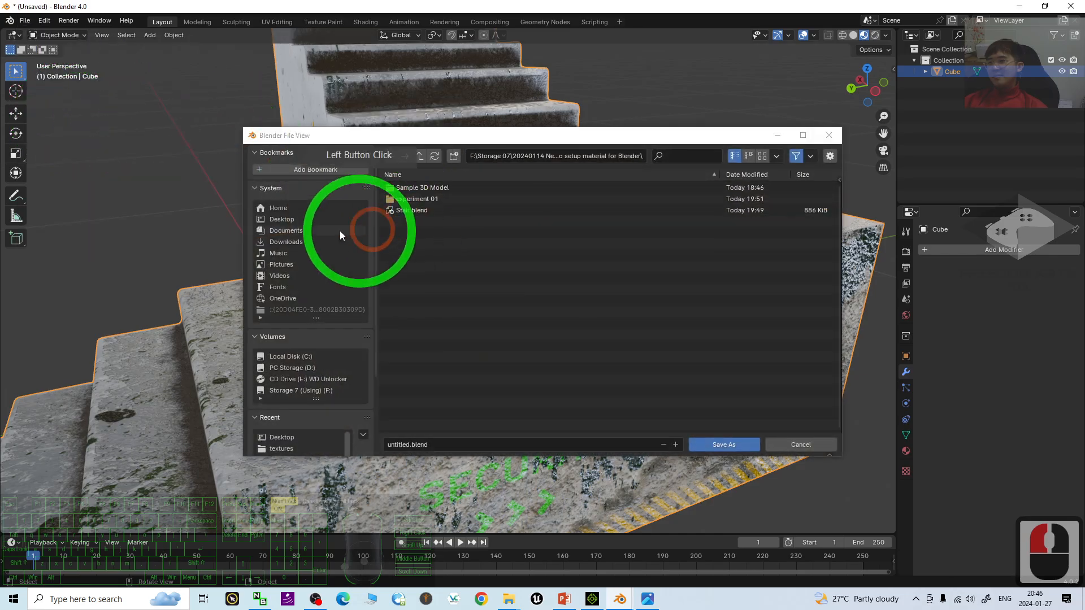
pyautogui.click(281, 219)
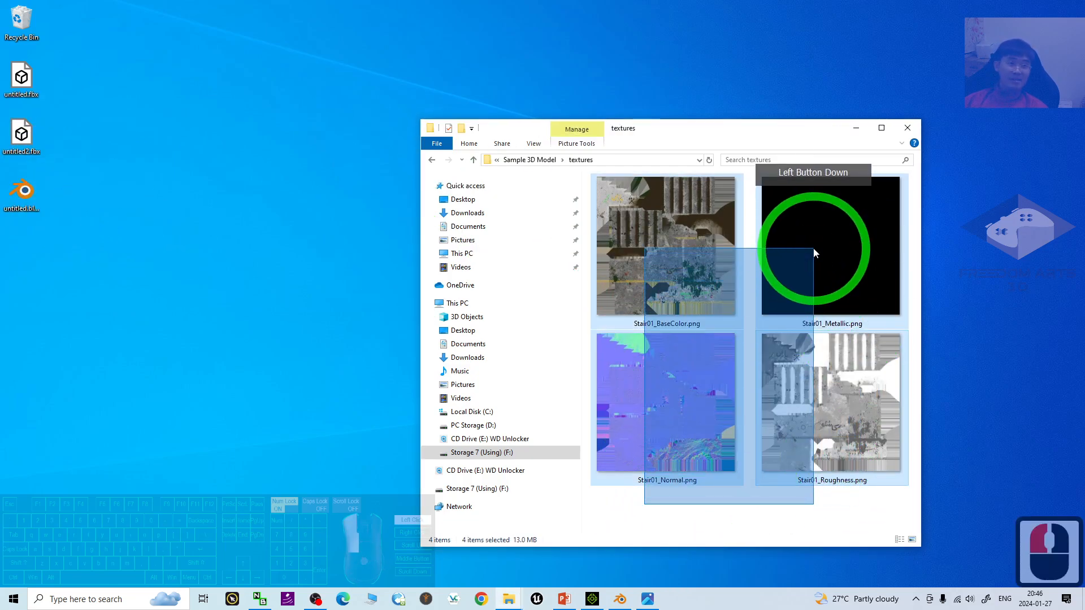
# - Select the four Stair01 PNG textures in the textures folder
pyautogui.click(28, 189)
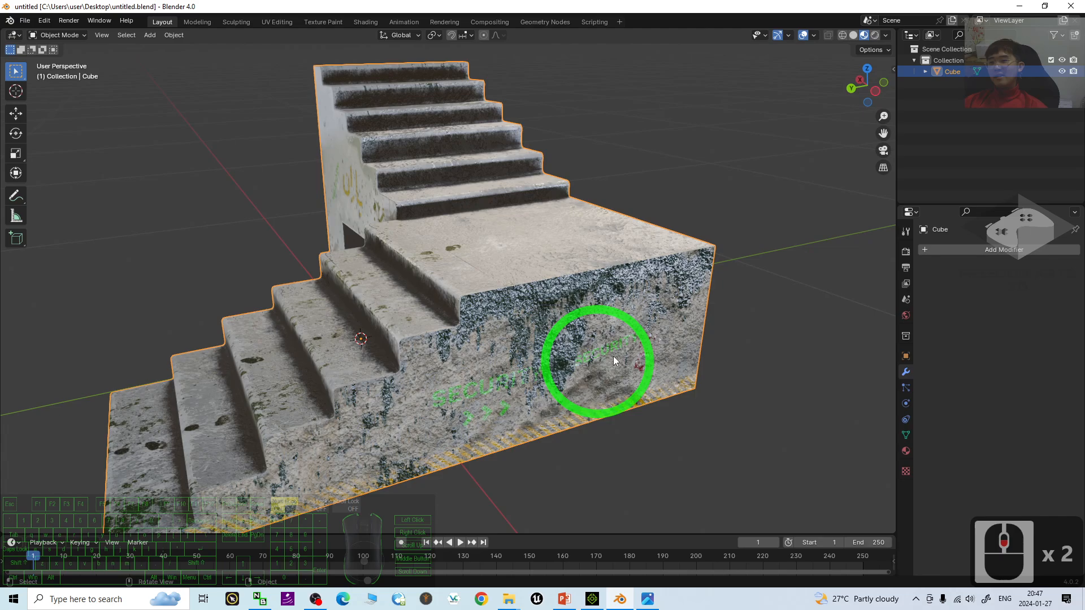
pyautogui.click(508, 599)
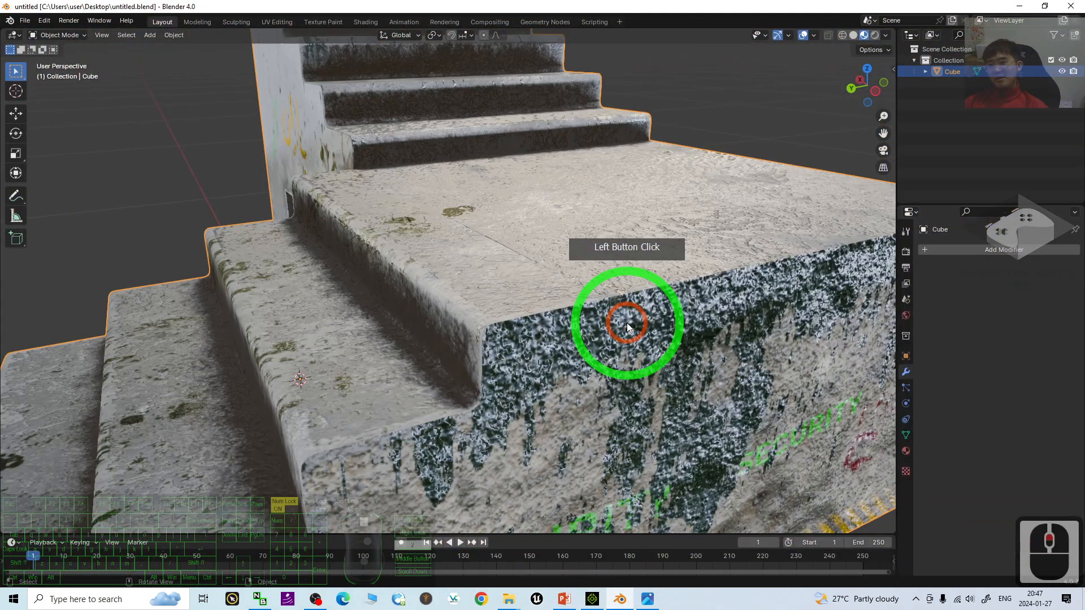
pyautogui.moveTo(626, 322); pyautogui.dragTo(547, 359)
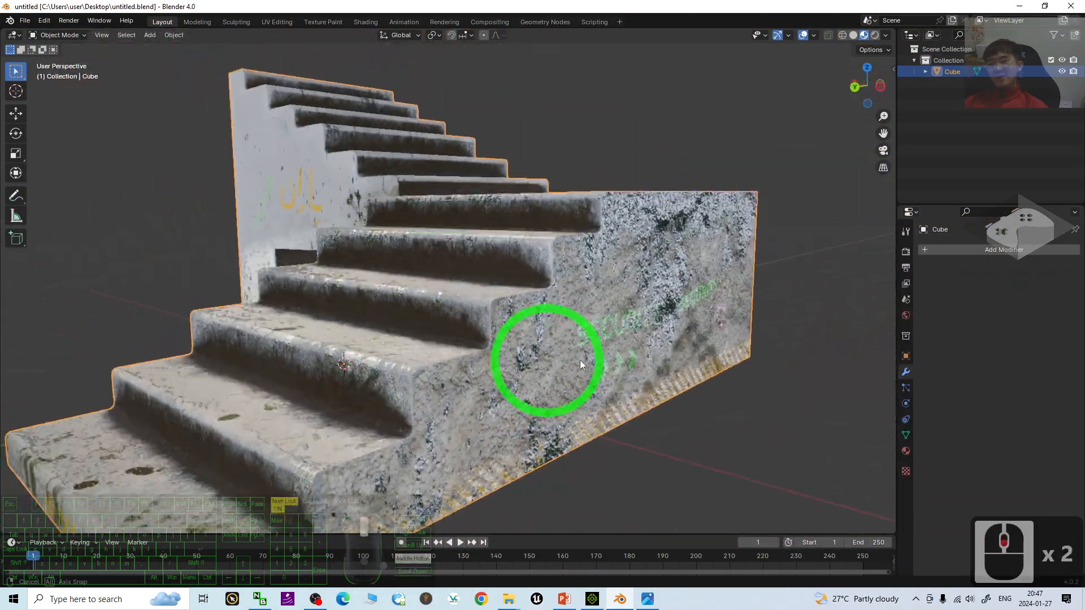